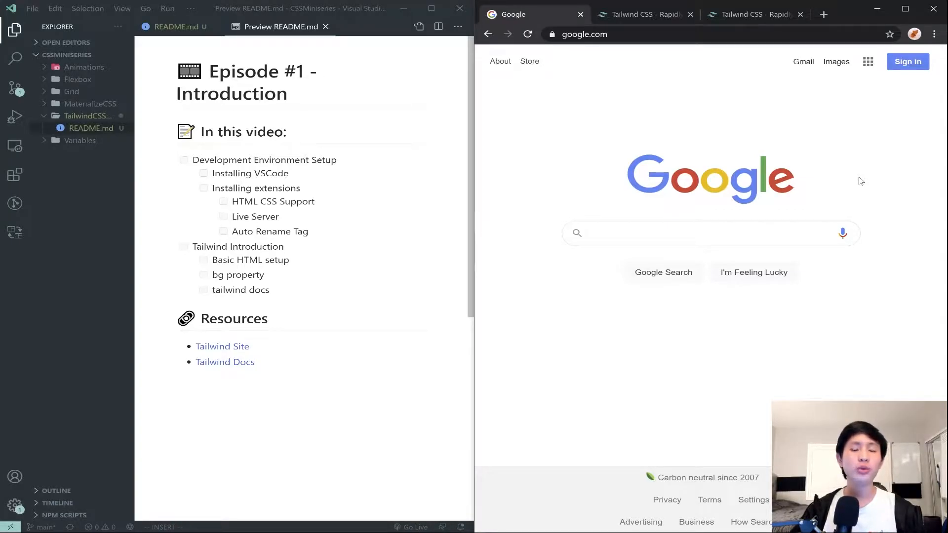
pyautogui.moveTo(674, 216)
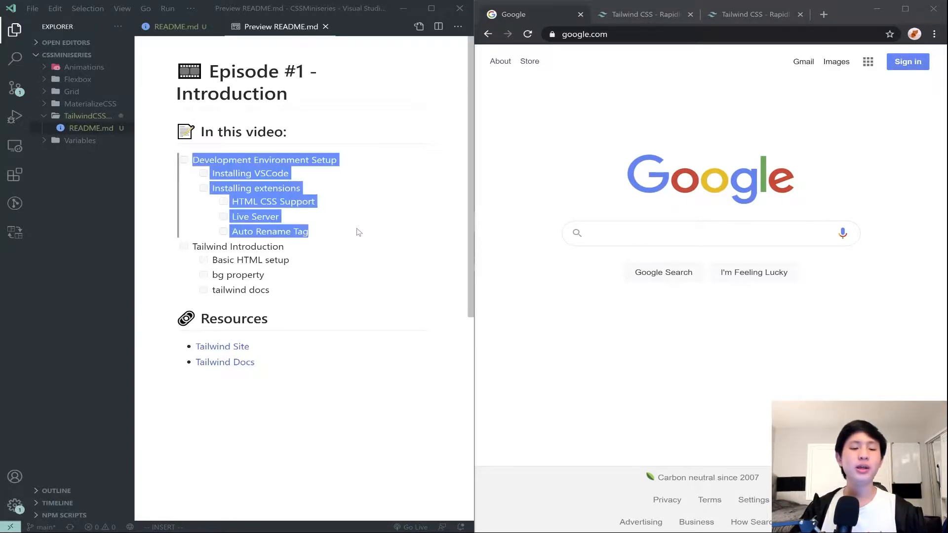
# - Search Google for 'vscode' and reach the Visual Studio Code download page, starting the Windows installer download
pyautogui.click(356, 232)
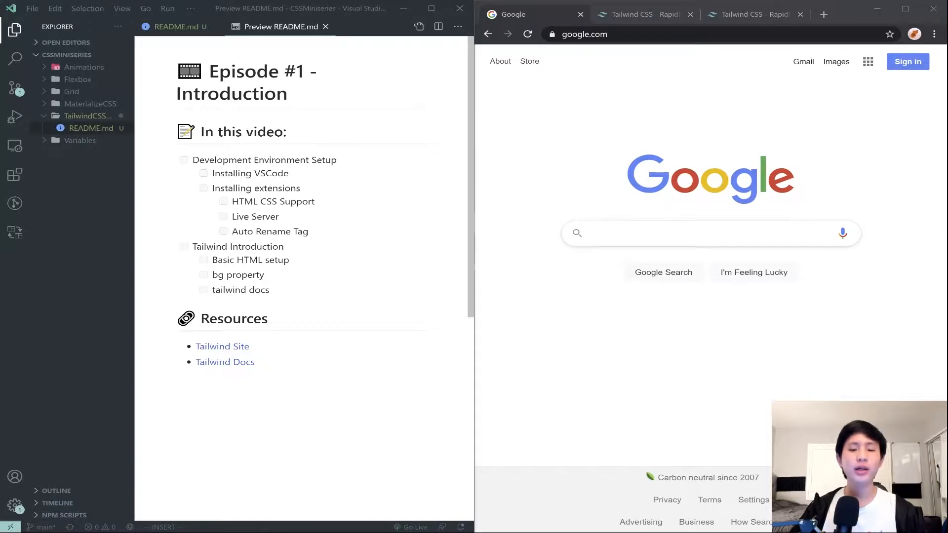
pyautogui.write('vscode')
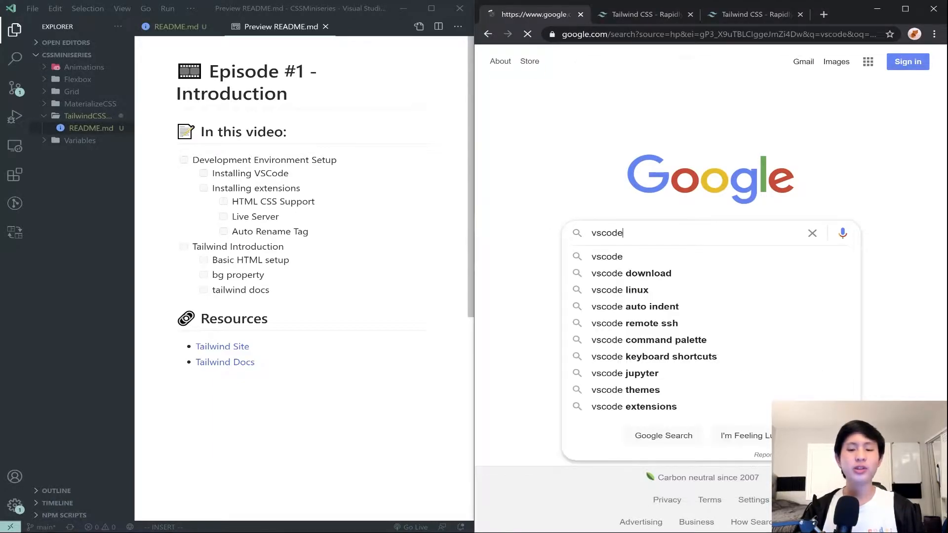
pyautogui.press('Return')
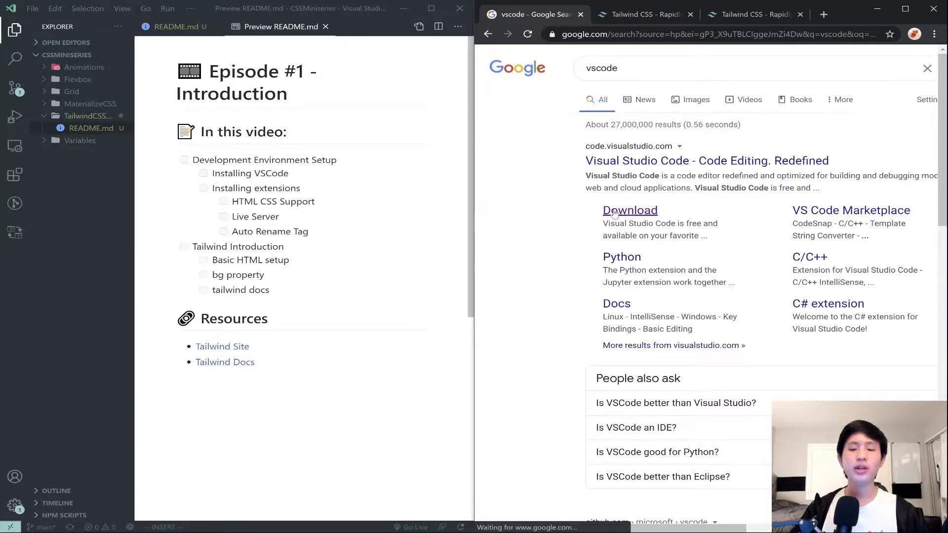
pyautogui.click(629, 210)
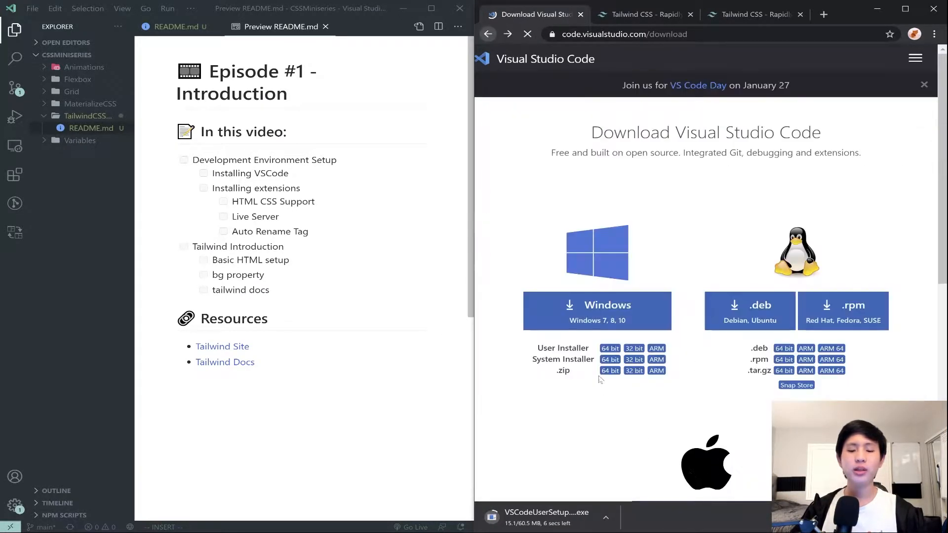
pyautogui.click(606, 519)
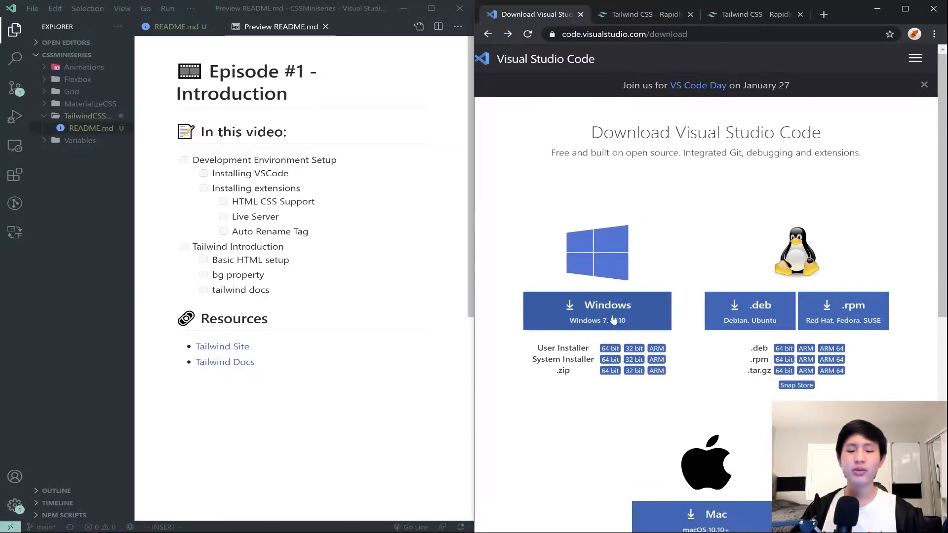
pyautogui.scroll(-3)
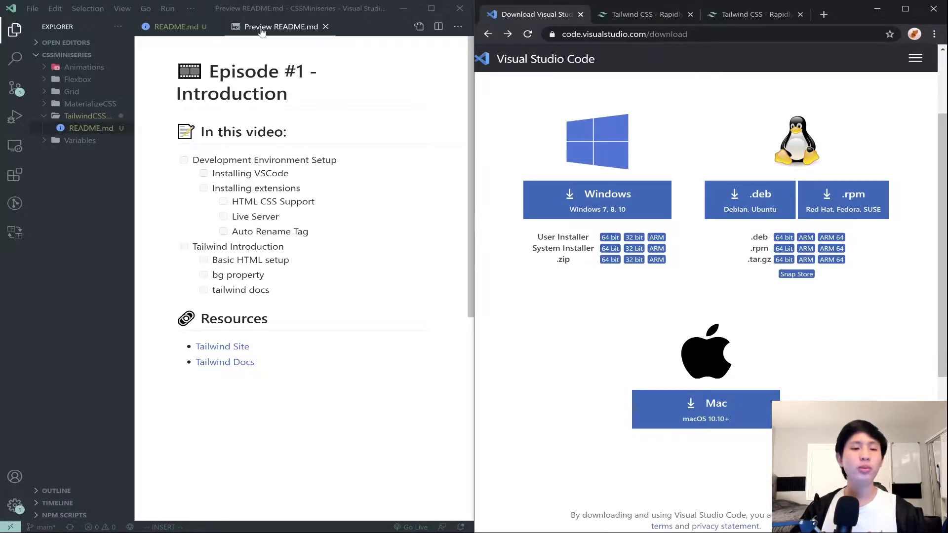
# - Switch from the README preview to README.md source, mark Installing VSCode as [x] and save
pyautogui.click(326, 27)
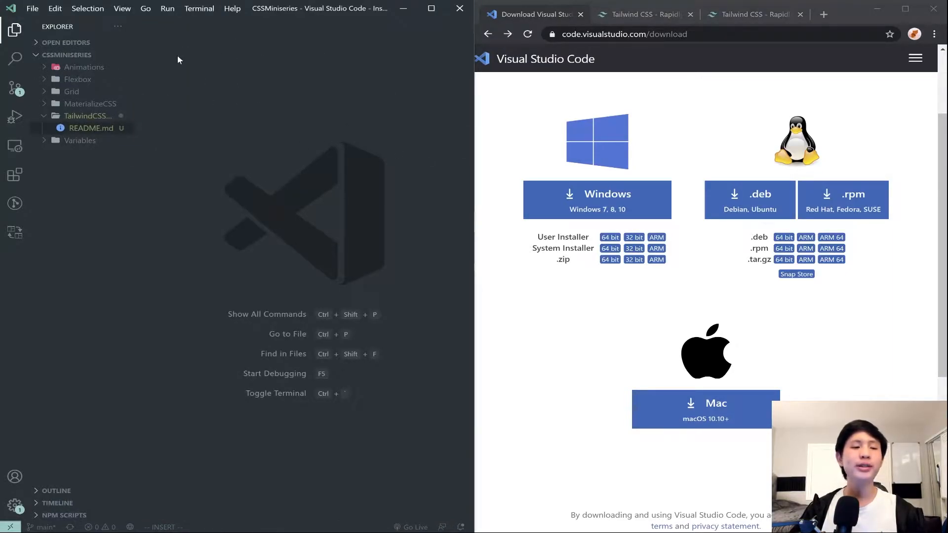
pyautogui.click(32, 8)
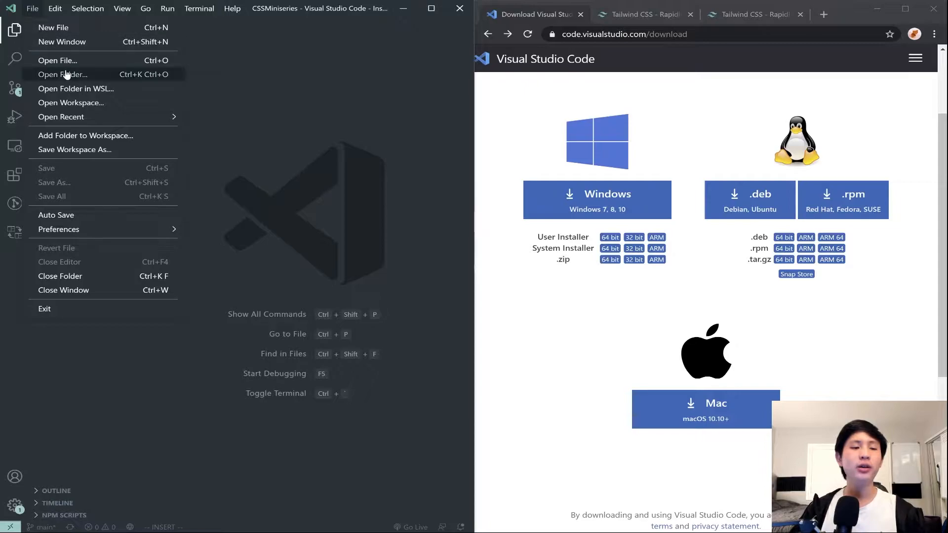
pyautogui.click(62, 74)
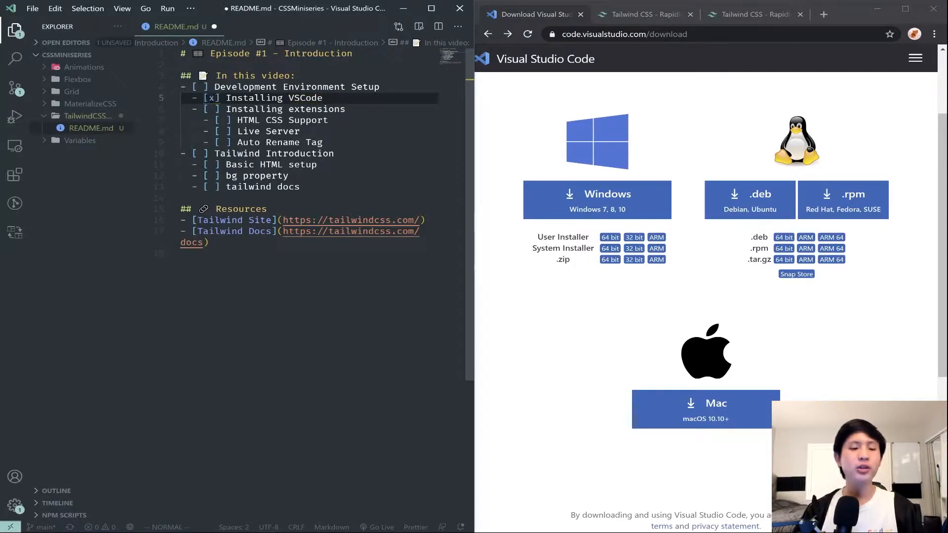
pyautogui.press('ctrl+s')
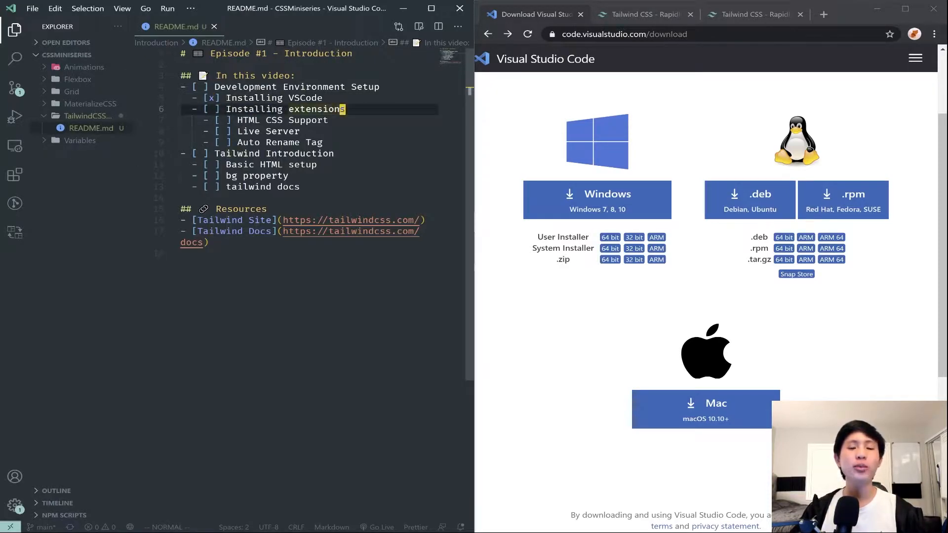
# - In the Extensions sidebar, find 'html css support' and check the HTML CSS Support extension page
pyautogui.click(14, 175)
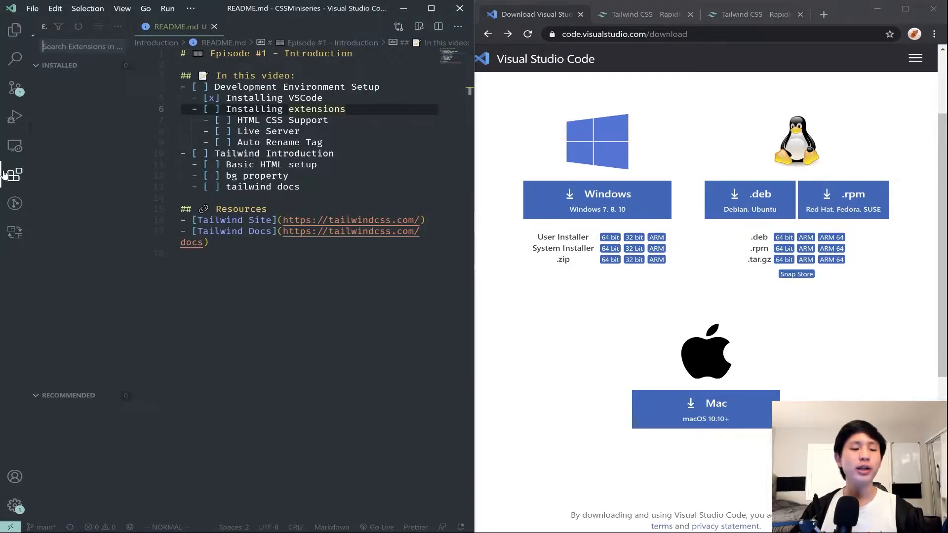
pyautogui.click(14, 175)
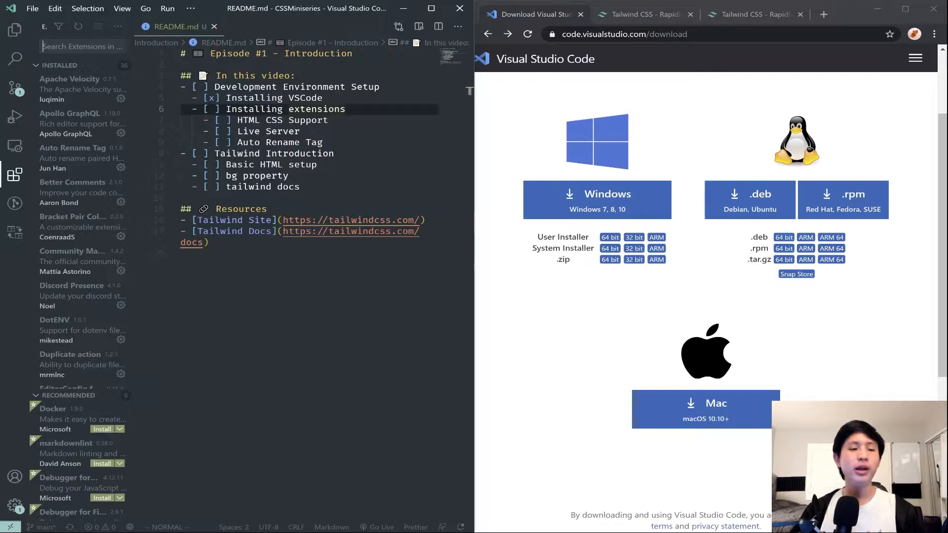
pyautogui.write('html css')
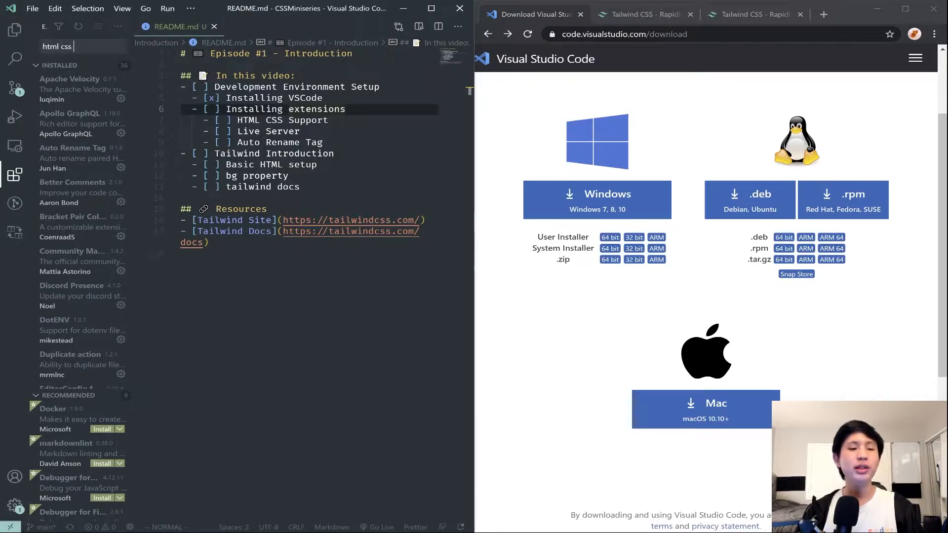
pyautogui.write('support')
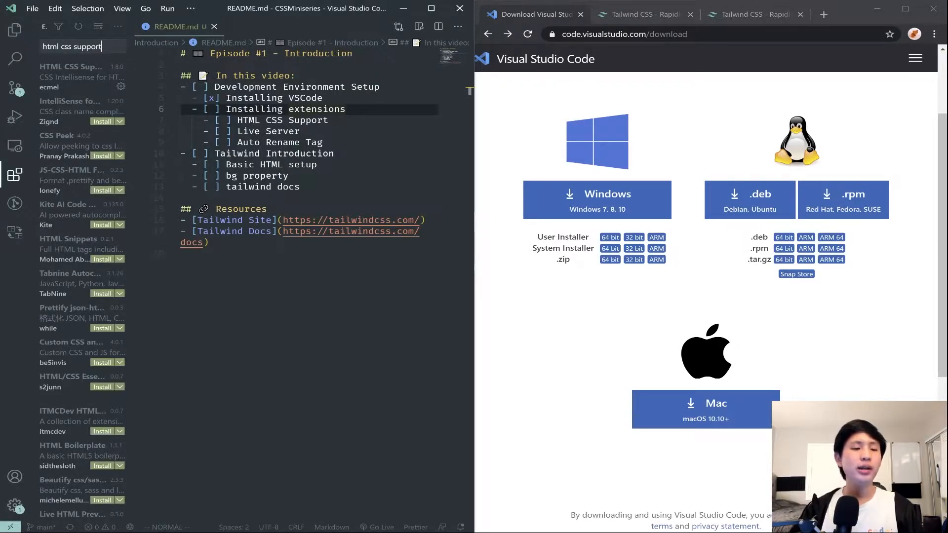
pyautogui.click(71, 71)
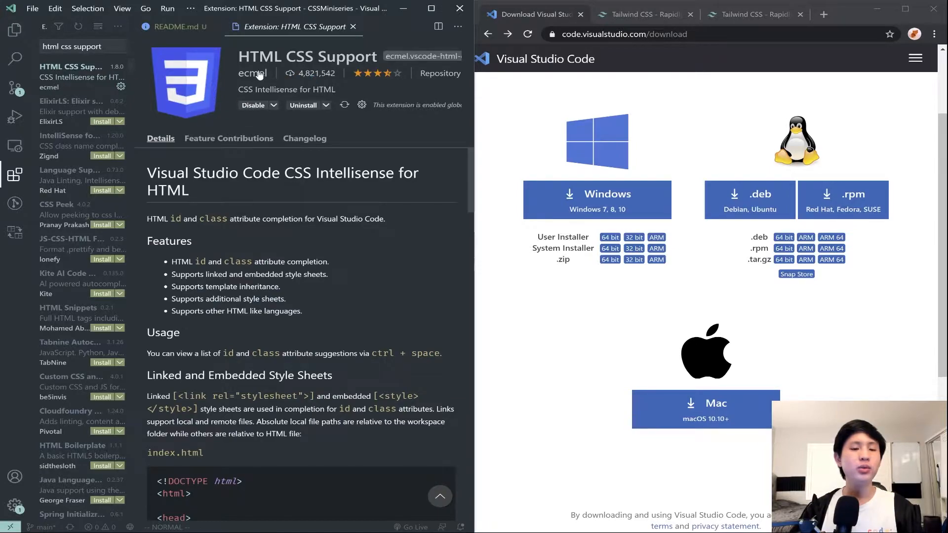
pyautogui.click(69, 106)
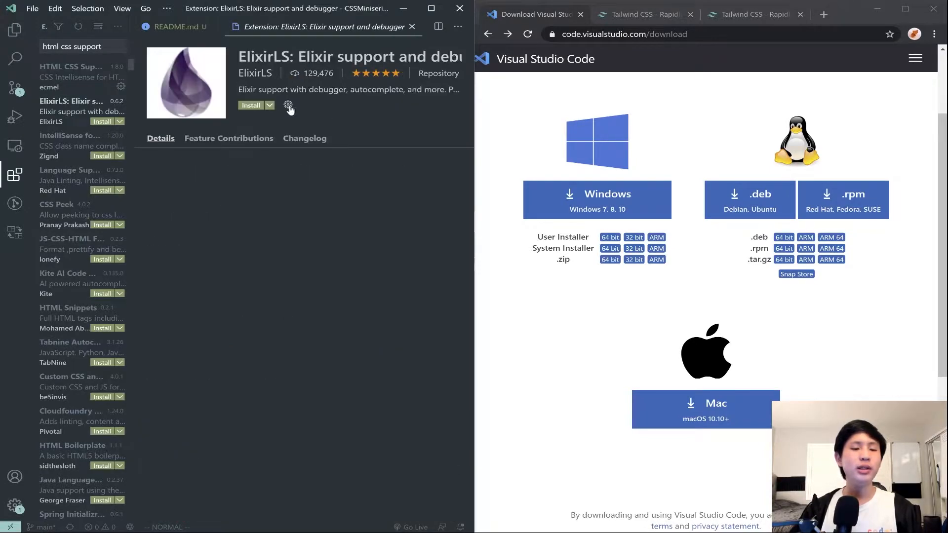
pyautogui.click(71, 67)
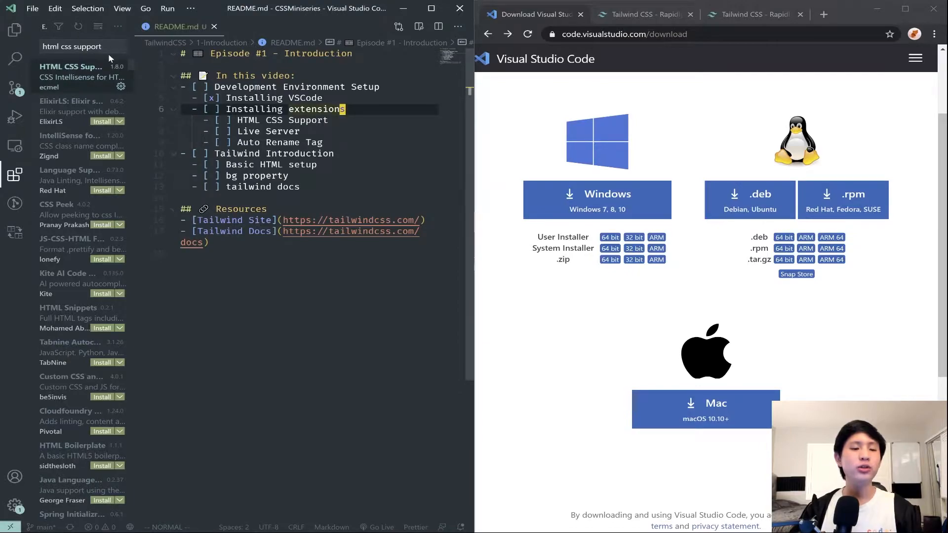
# - Check the Live Server and Auto Rename Tag extensions are installed, then return to the Explorer
pyautogui.write('live server')
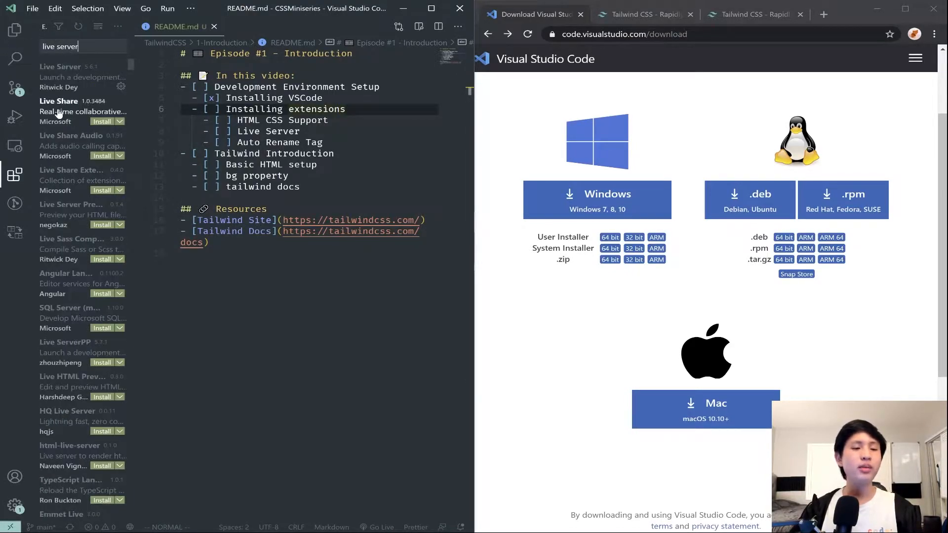
pyautogui.click(60, 67)
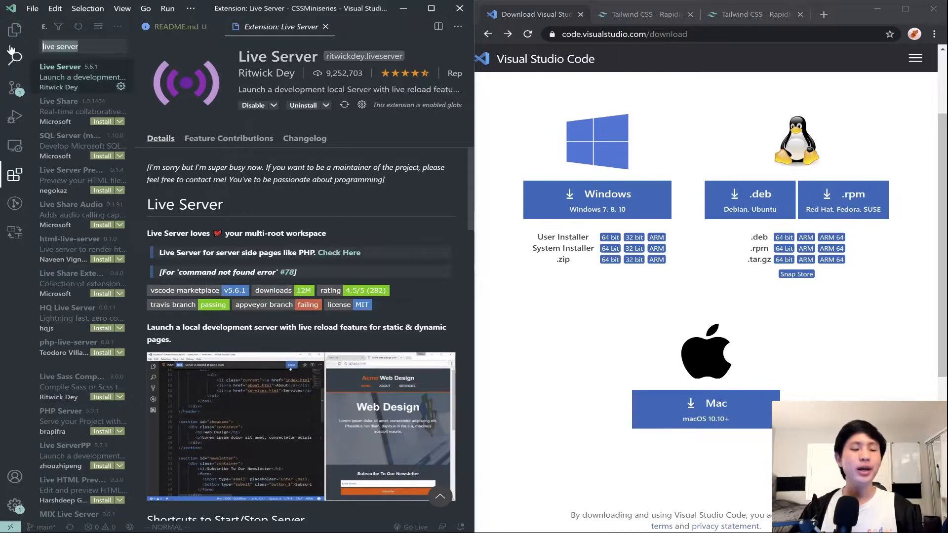
pyautogui.write('auto rename tag')
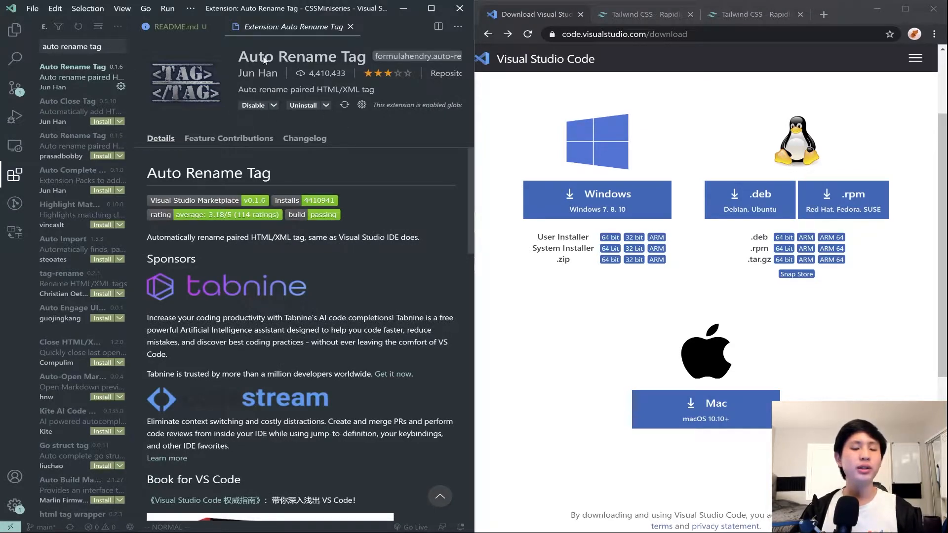
pyautogui.click(82, 140)
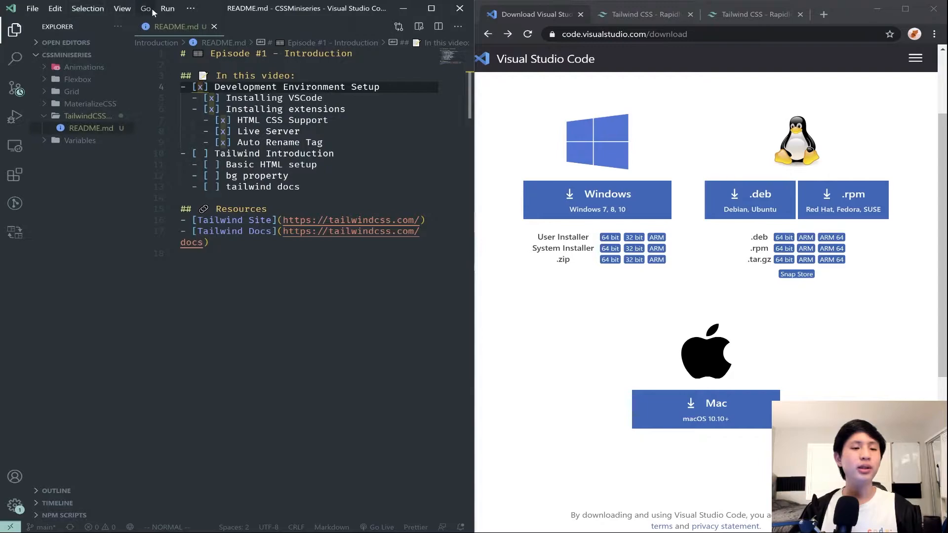
# - Look through the Selection and File menus and run the 'reload' command for the window
pyautogui.click(88, 8)
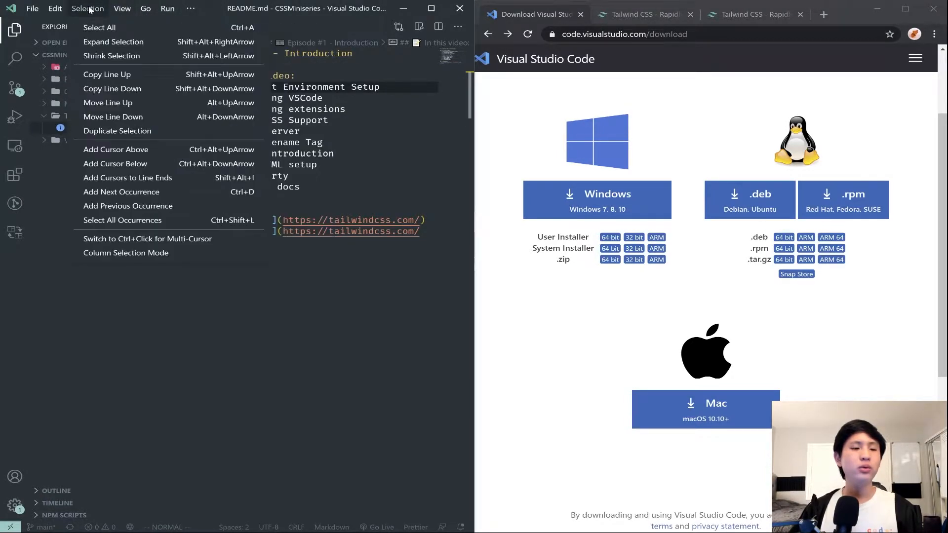
pyautogui.click(32, 8)
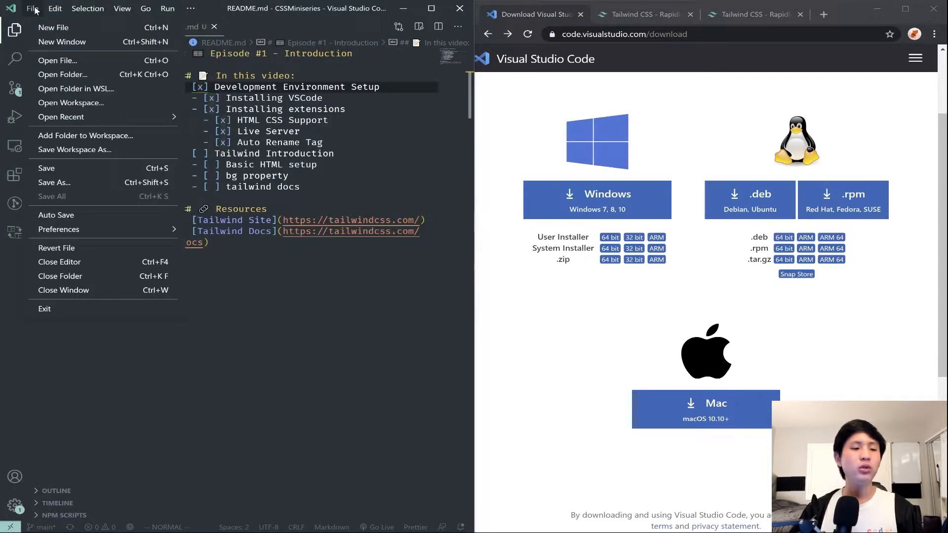
pyautogui.moveTo(62, 75)
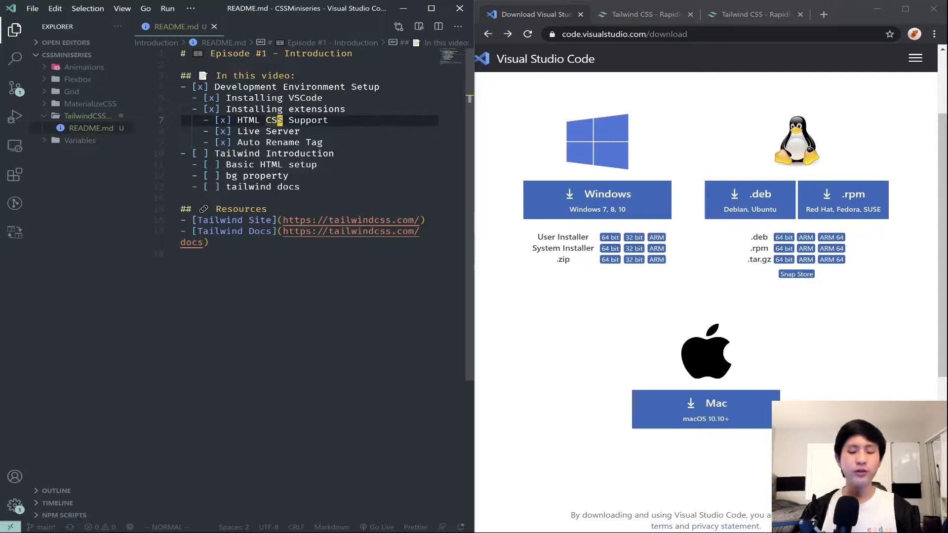
pyautogui.write('rela')
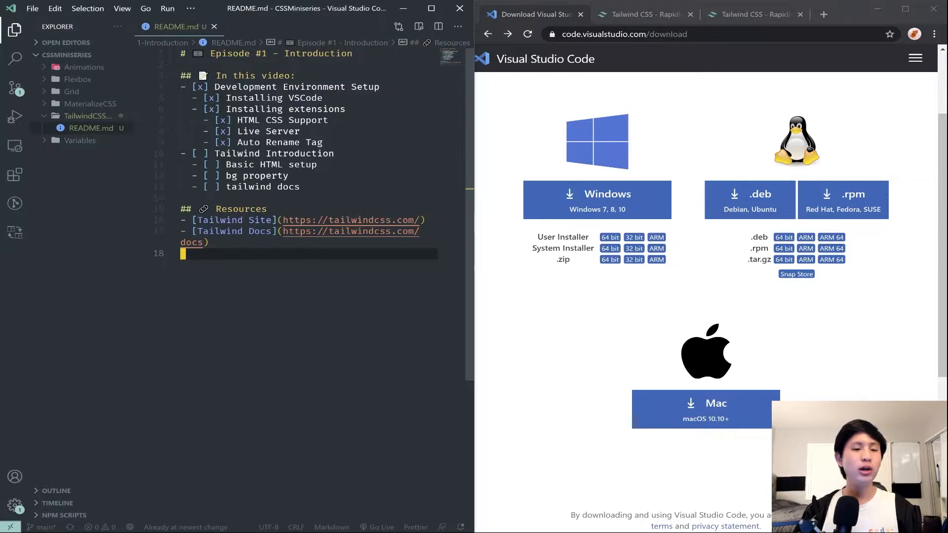
pyautogui.write('reload')
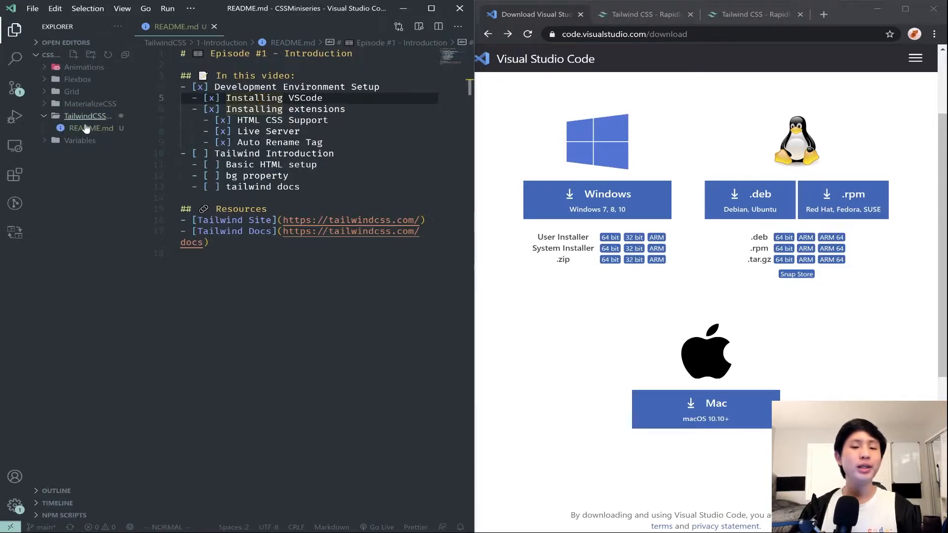
pyautogui.moveTo(102, 134)
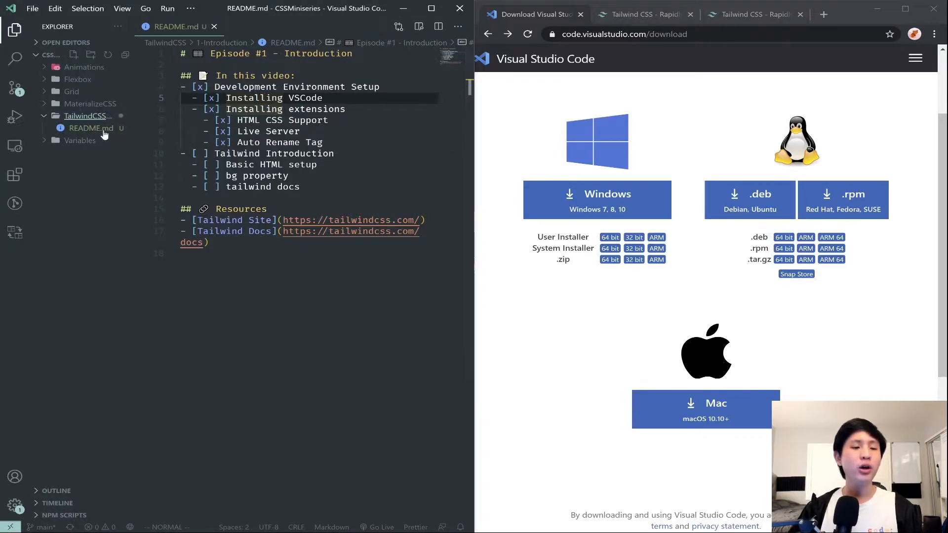
pyautogui.moveTo(75, 54)
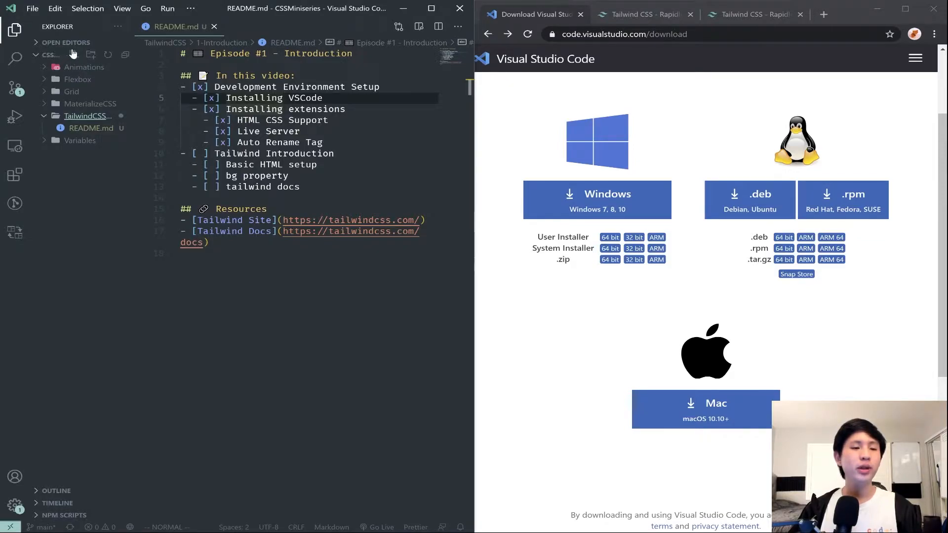
# - Create a new file named index.html in the TailwindCSS folder
pyautogui.click(91, 55)
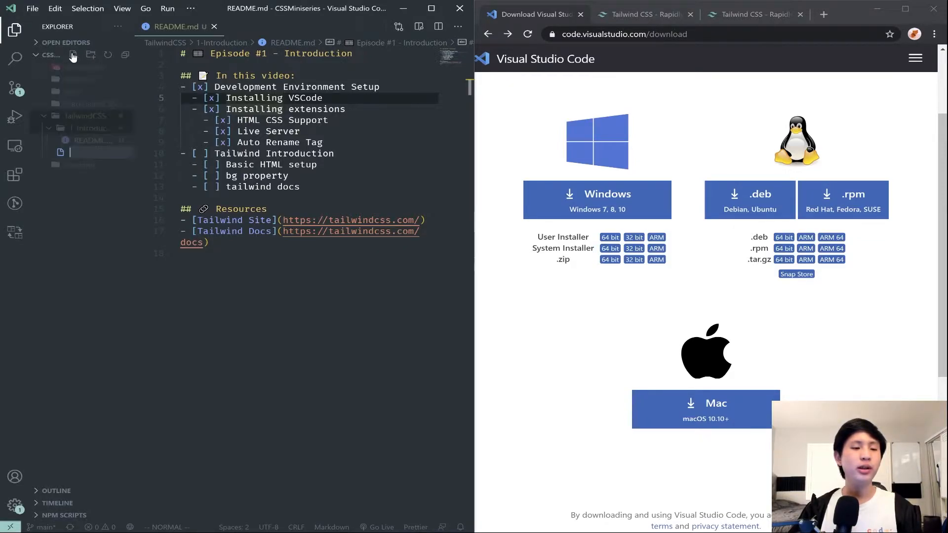
pyautogui.write('index.html')
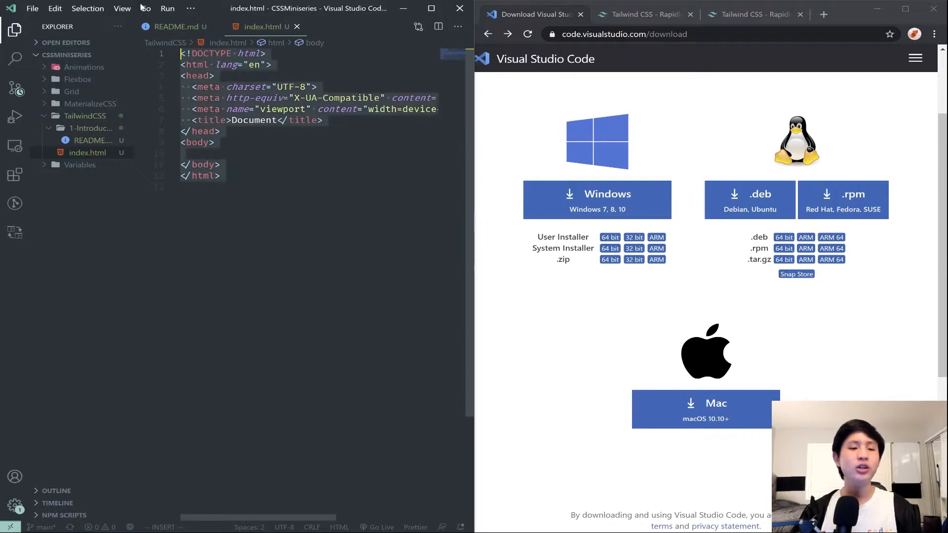
# - Add an h1 'Hello World' to index.html, serve it with Go Live and check the README notes
pyautogui.press('enter')
pyautogui.write('<h1></h1>')
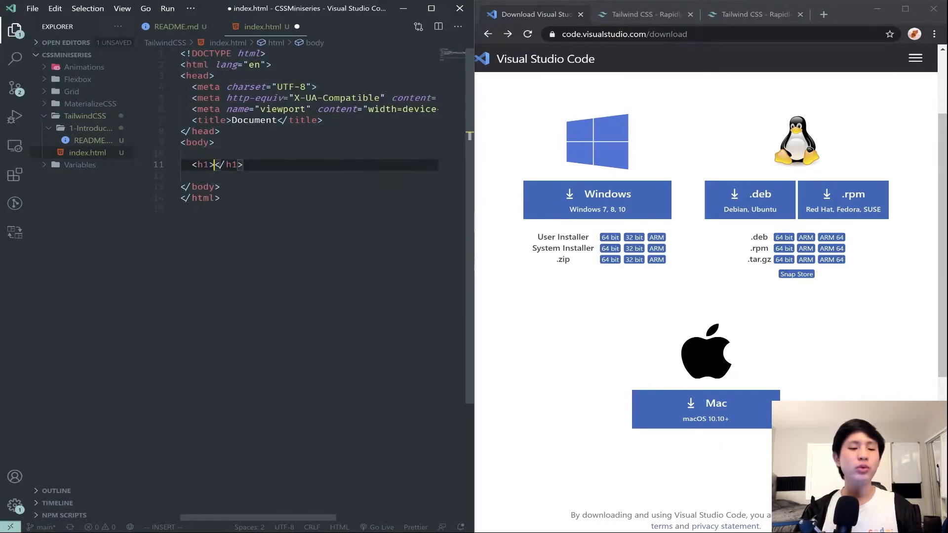
pyautogui.write('Hello Wo')
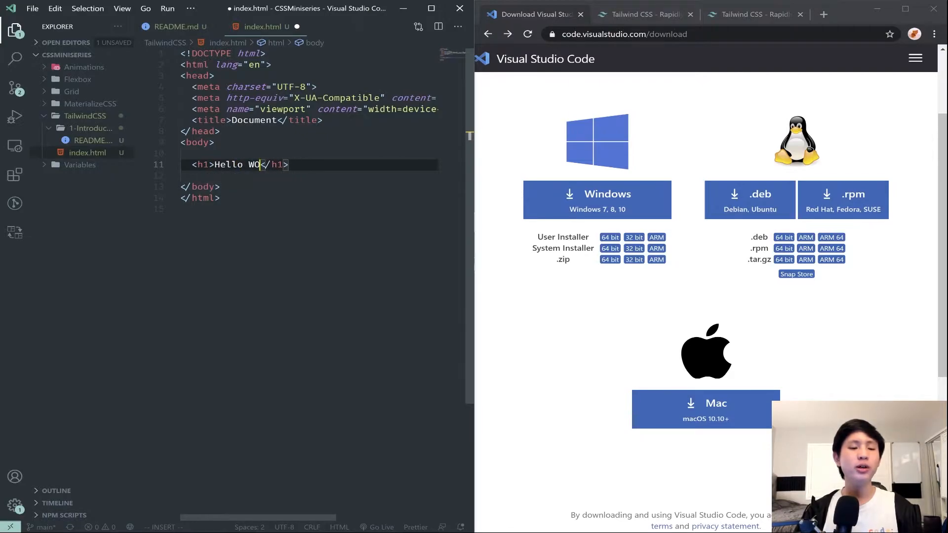
pyautogui.write('rld')
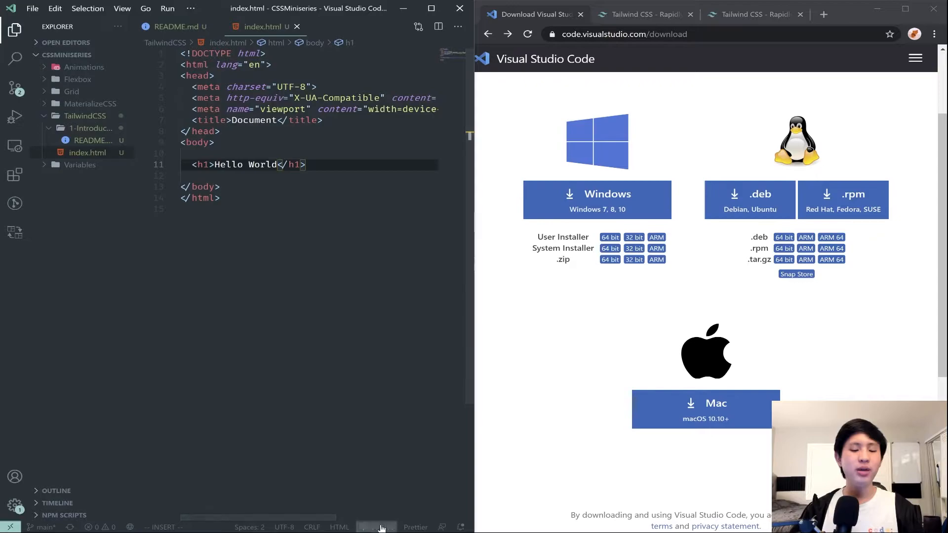
pyautogui.click(375, 527)
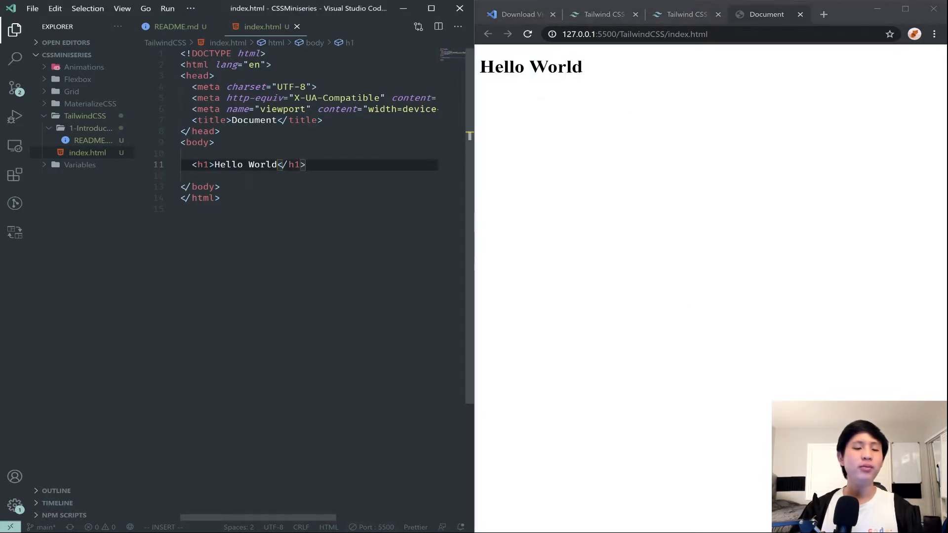
pyautogui.click(175, 26)
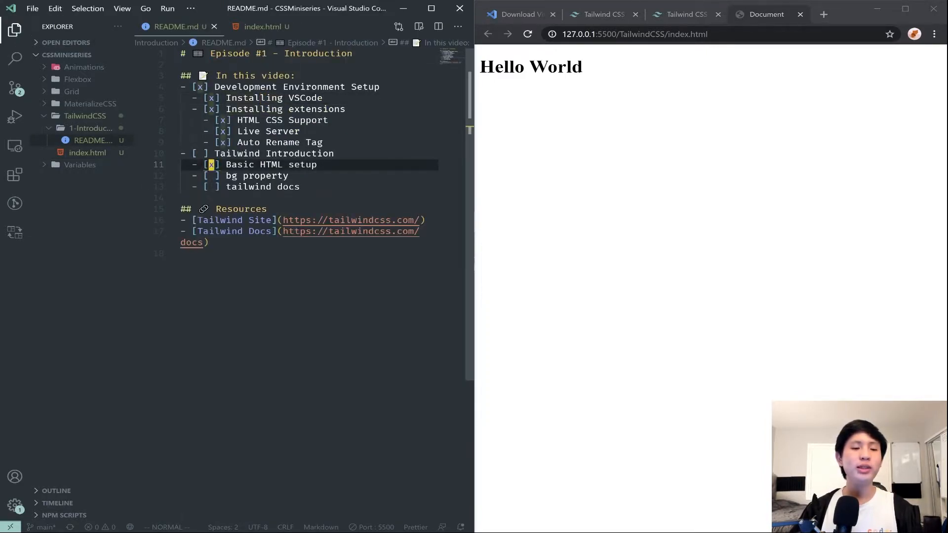
pyautogui.click(264, 27)
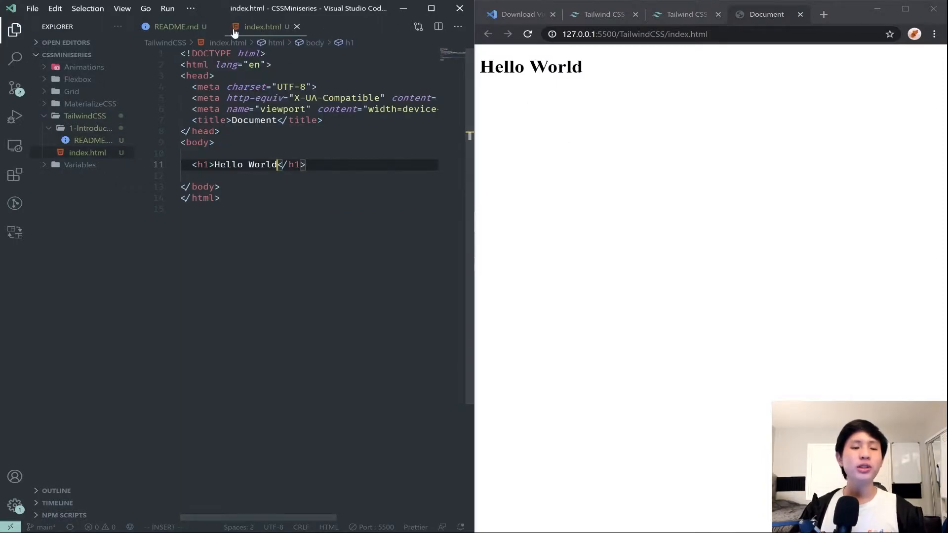
# - Open tailwindcss.com from the Google results and scroll through the homepage's utility-class examples
pyautogui.click(603, 14)
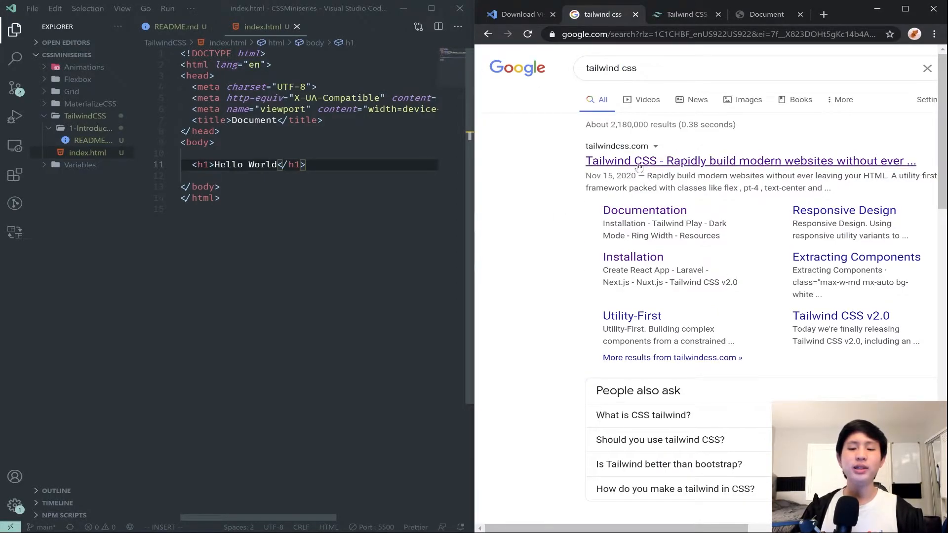
pyautogui.click(750, 161)
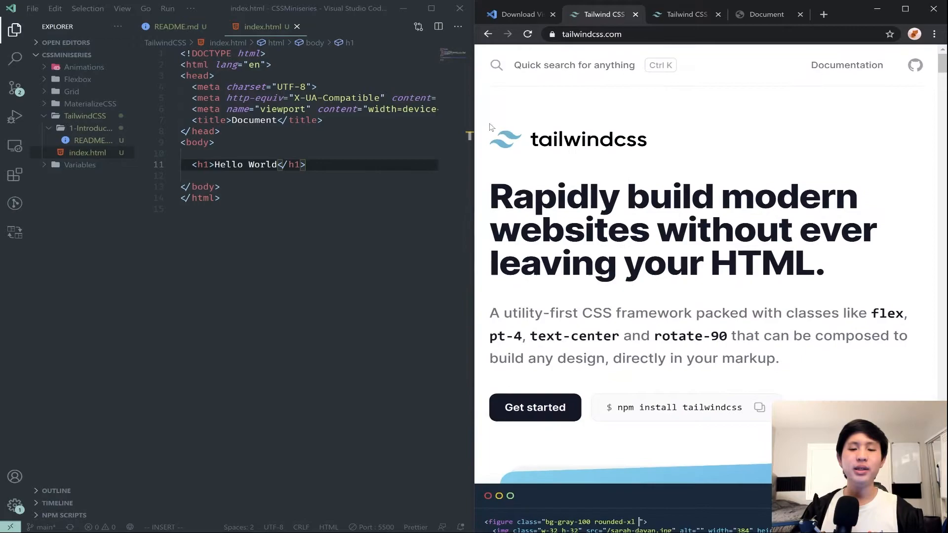
pyautogui.scroll(-3)
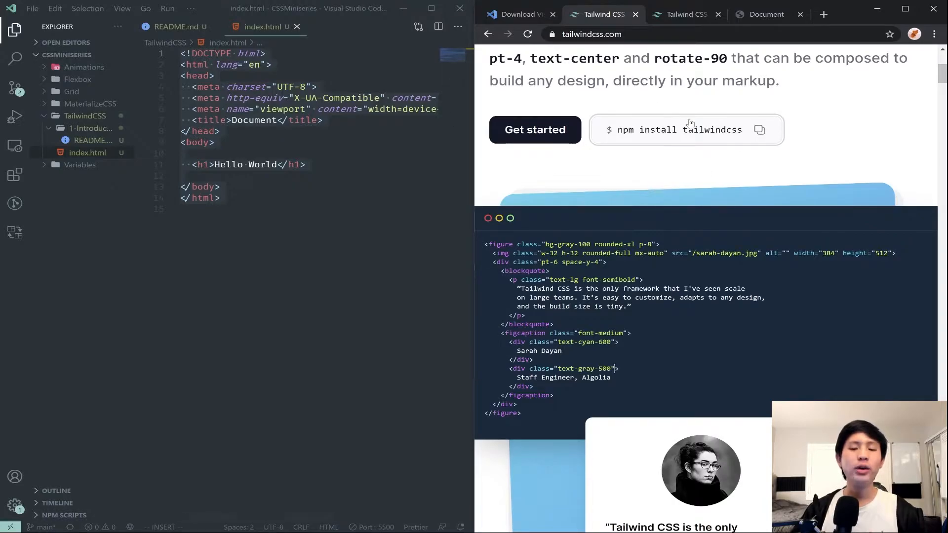
pyautogui.scroll(-3)
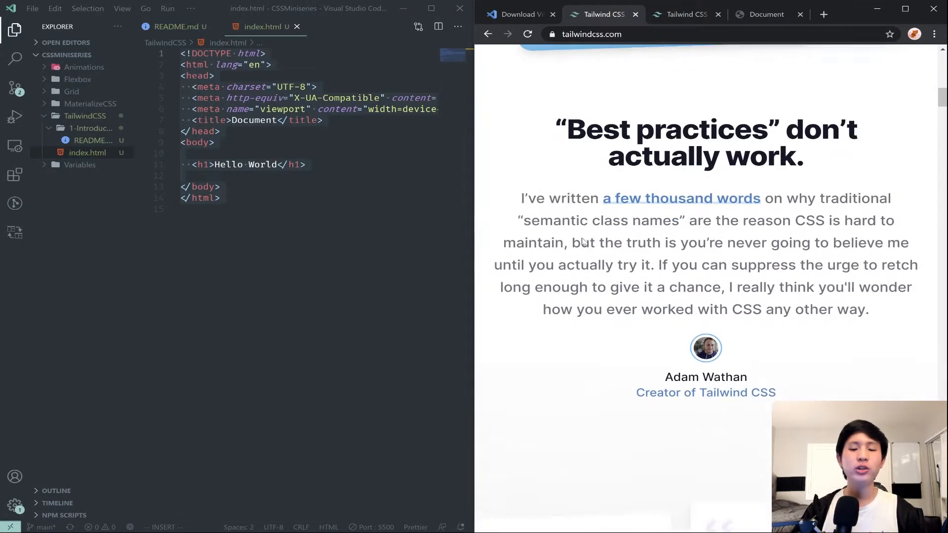
pyautogui.scroll(-3)
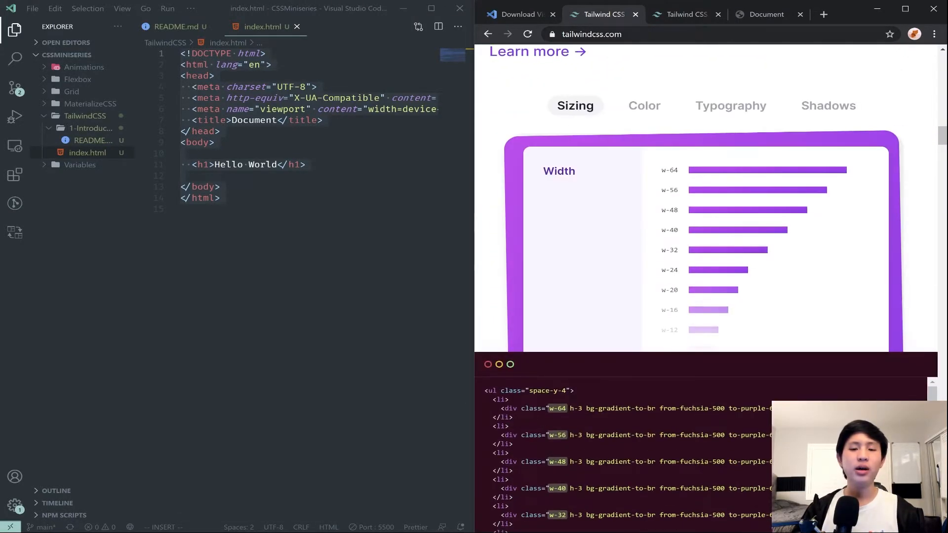
pyautogui.click(592, 34)
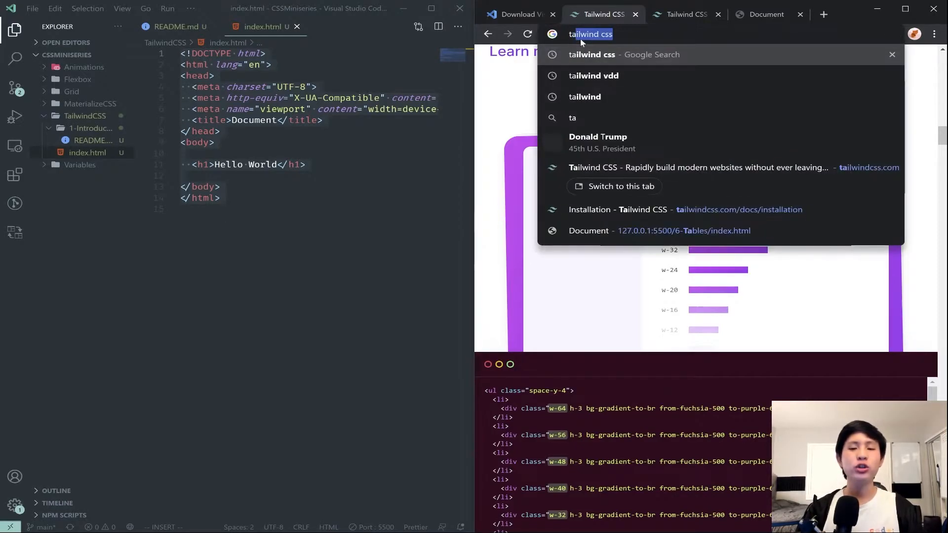
# - Search Google for 'tailwind css cdn' and open the Installation - Tailwind CSS result
pyautogui.write('ss s')
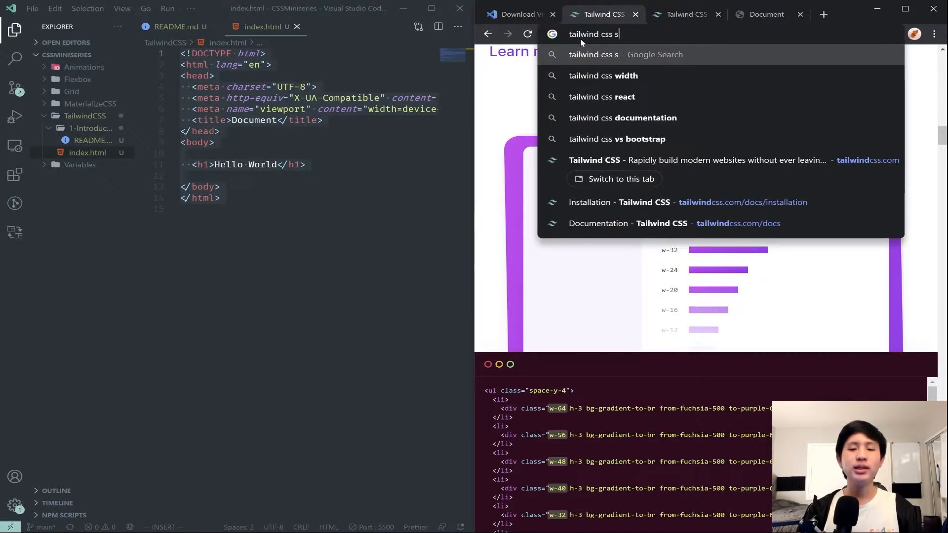
pyautogui.write('cdn')
pyautogui.press('Return')
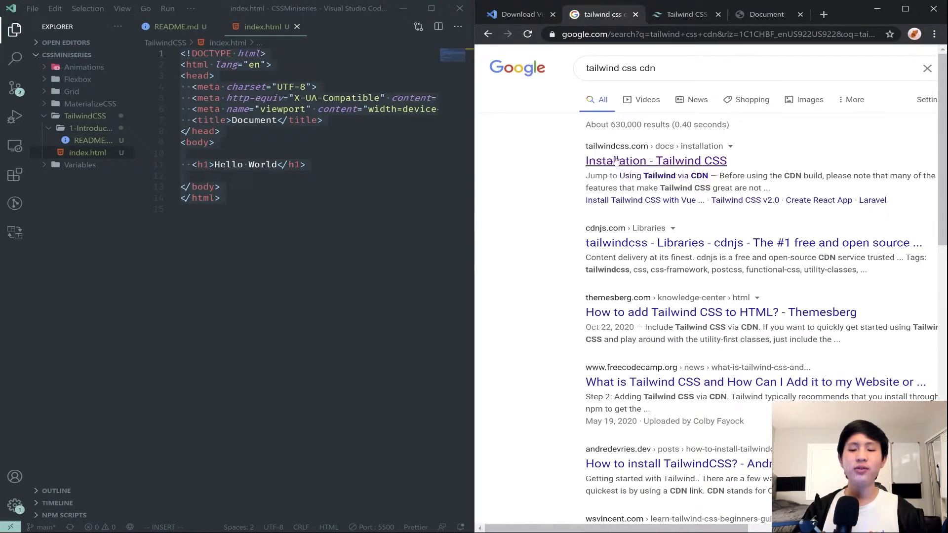
pyautogui.click(655, 160)
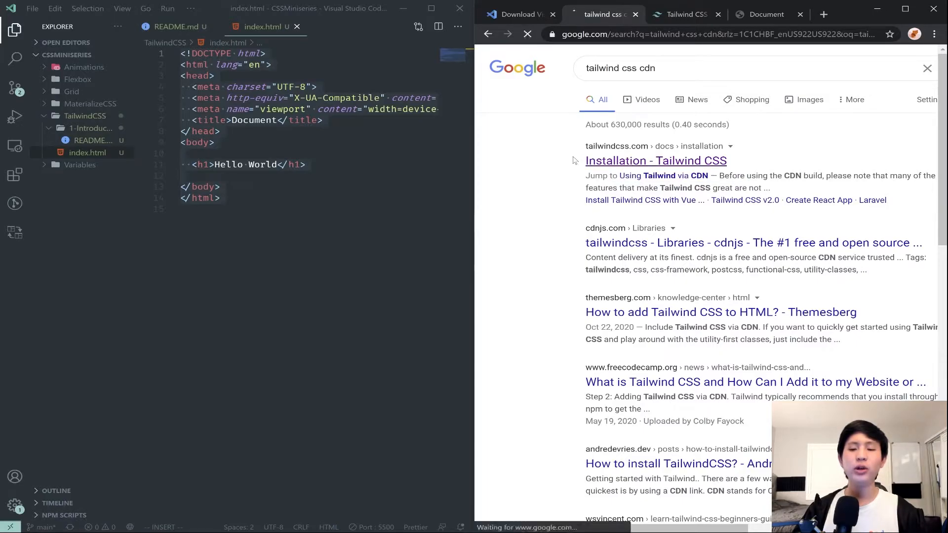
pyautogui.click(654, 160)
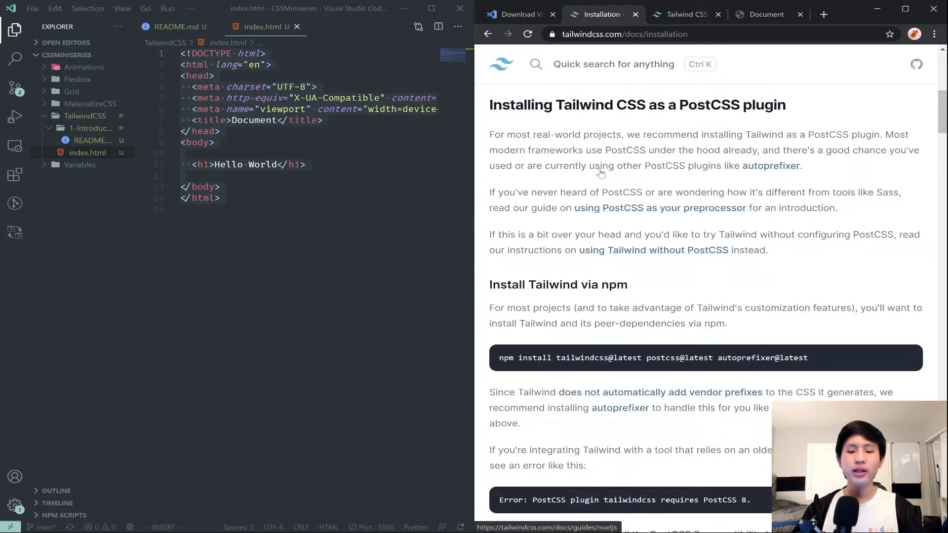
# - Scroll the installation guide down to the Using Tailwind via CDN heading
pyautogui.scroll(-3)
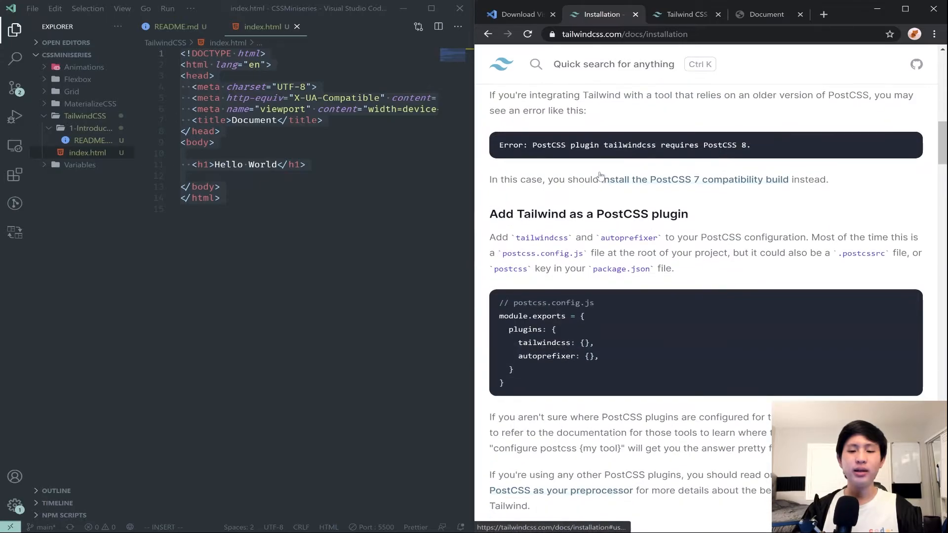
pyautogui.scroll(-3)
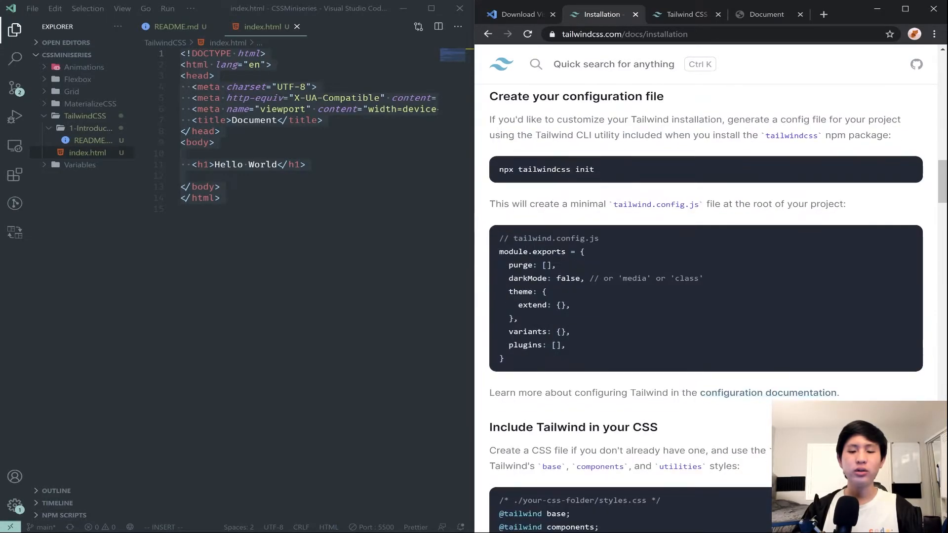
pyautogui.scroll(-3)
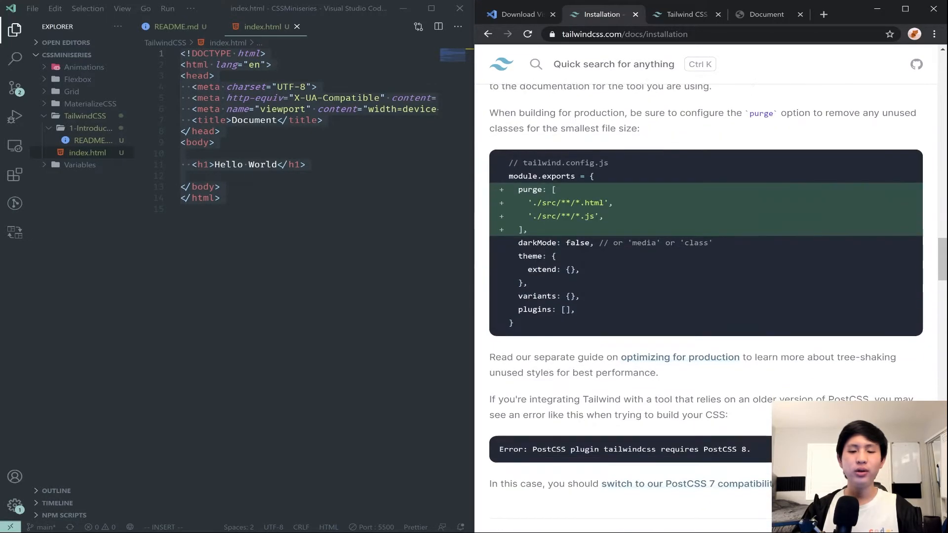
pyautogui.scroll(-3)
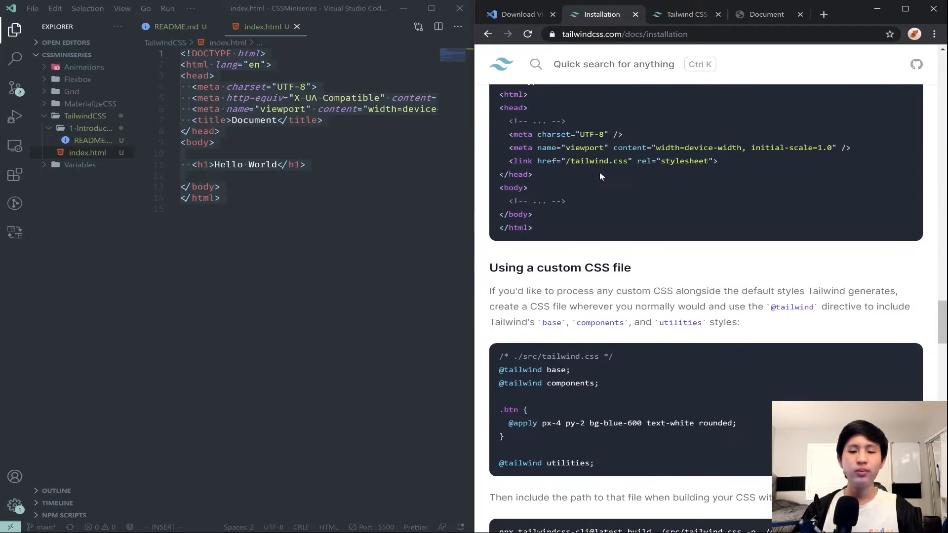
pyautogui.scroll(-3)
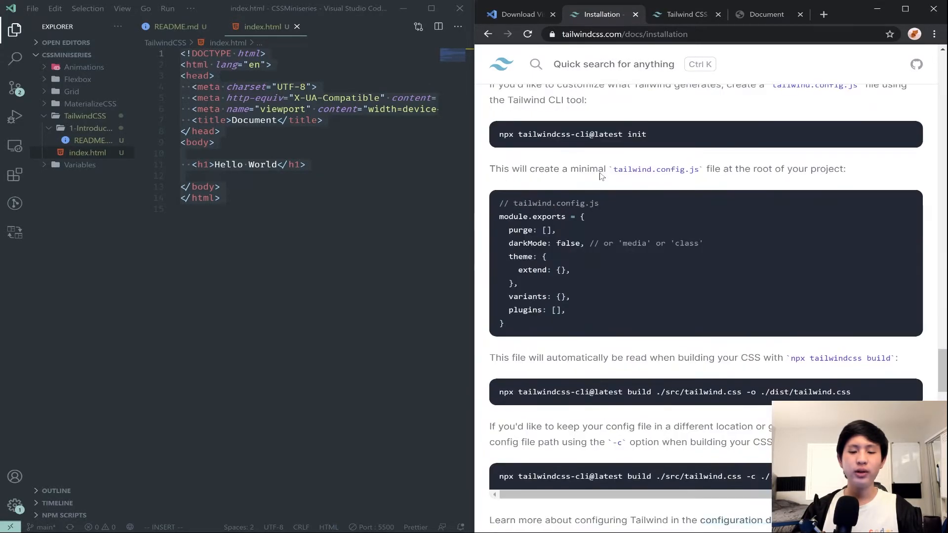
pyautogui.scroll(-3)
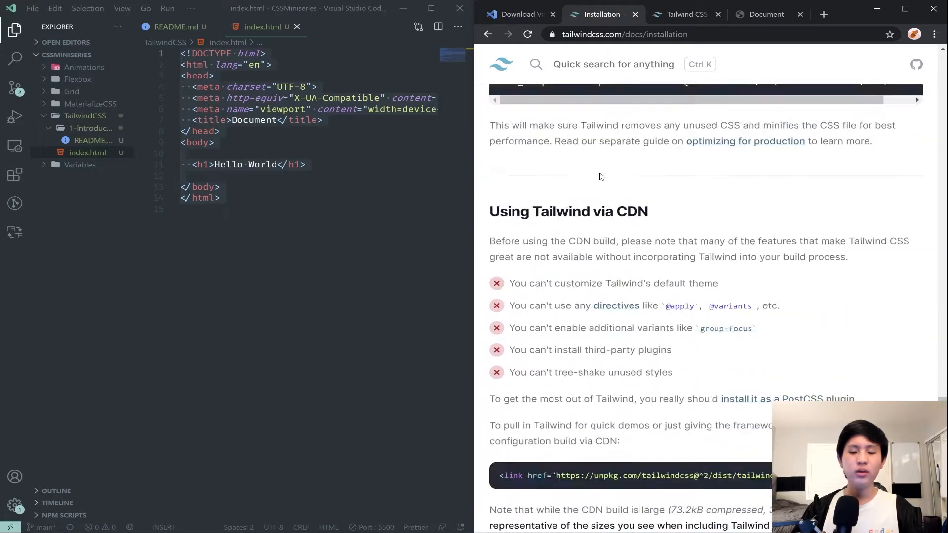
pyautogui.doubleClick(567, 202)
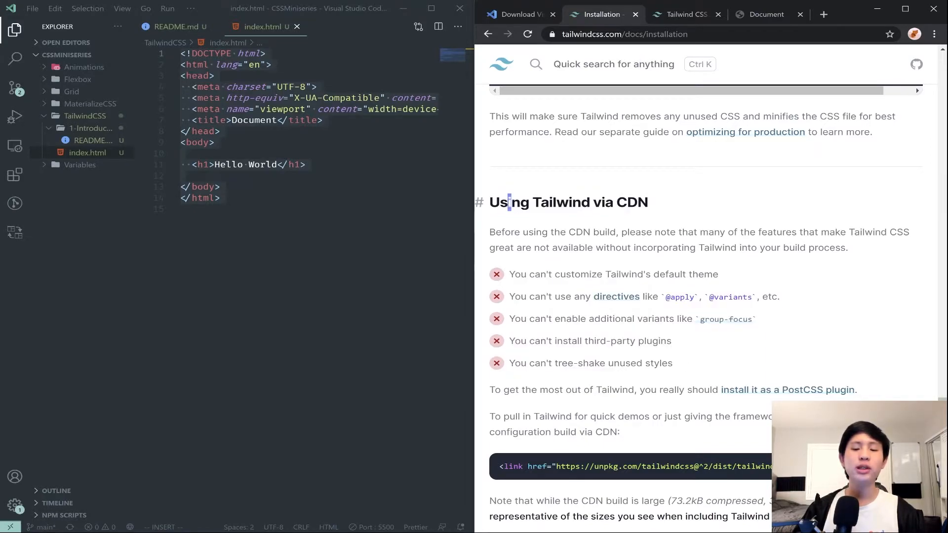
pyautogui.moveTo(706, 204)
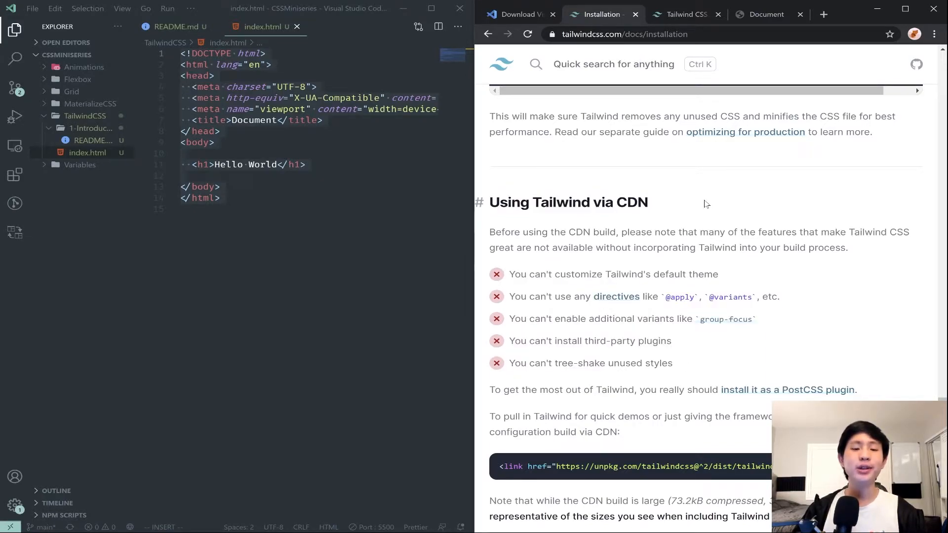
# - Locate the CDN stylesheet <link> snippet in the Using Tailwind via CDN section to copy it
pyautogui.scroll(3)
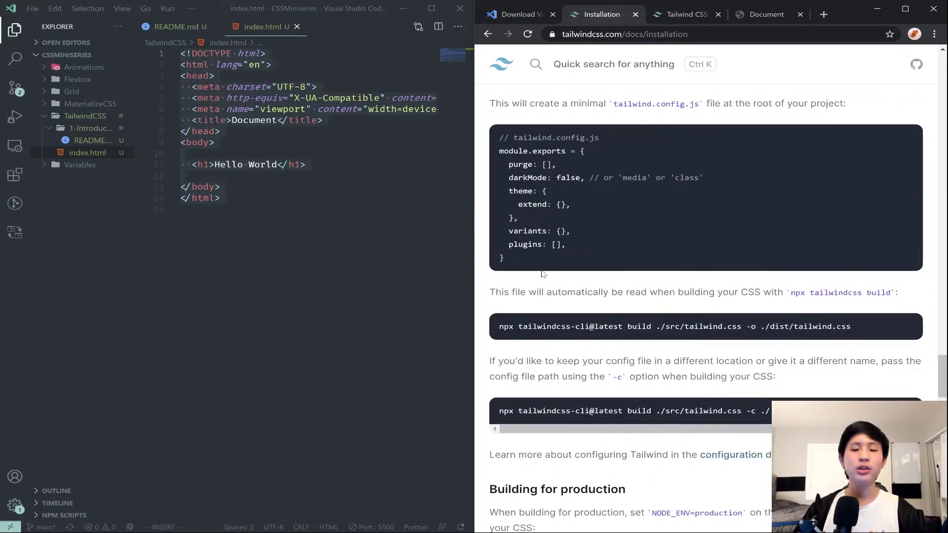
pyautogui.scroll(3)
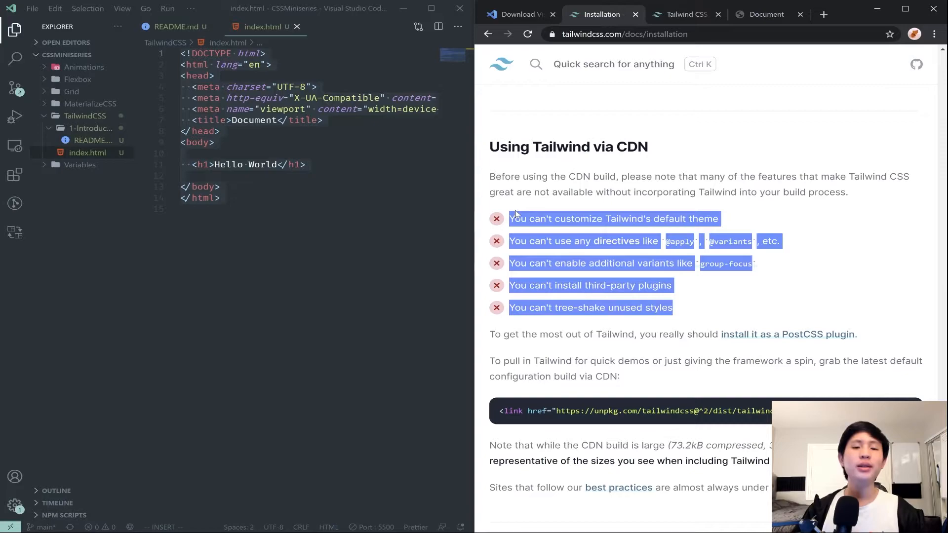
pyautogui.click(495, 226)
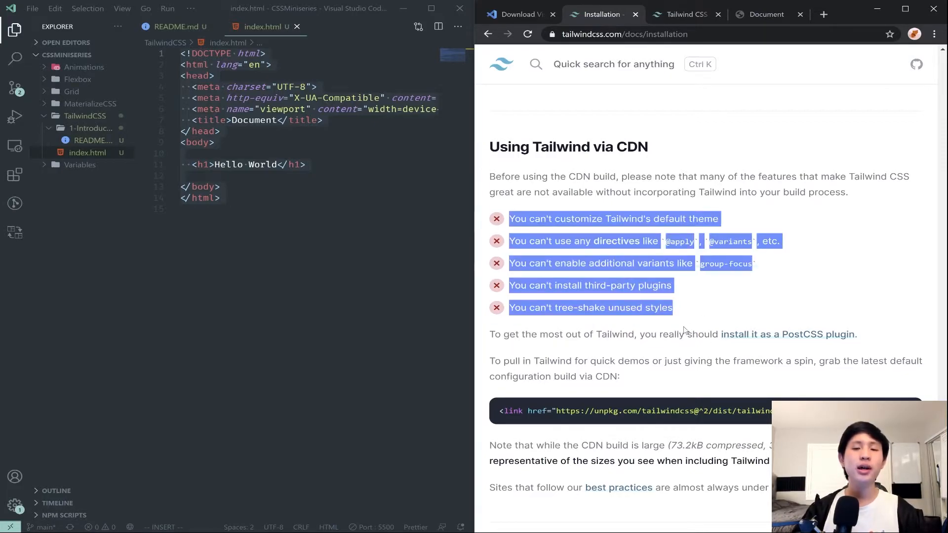
pyautogui.moveTo(510, 212)
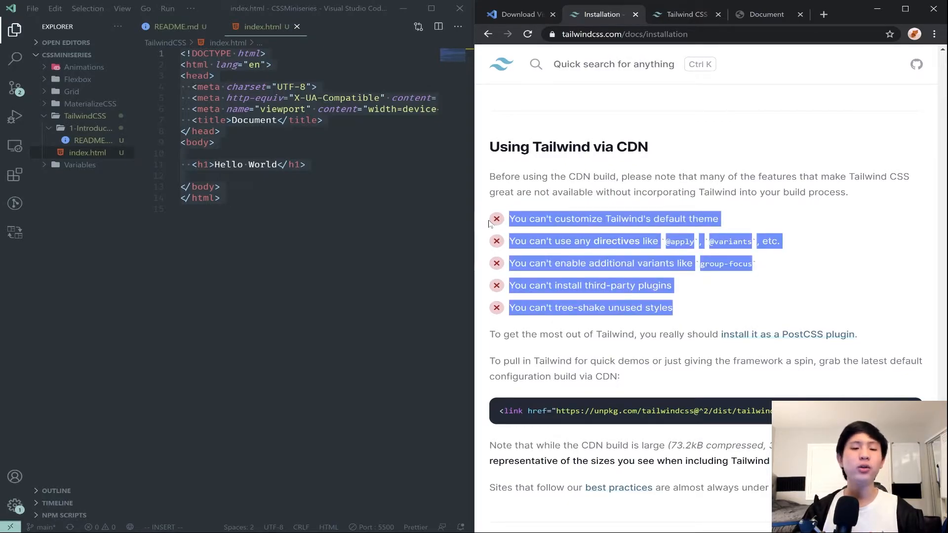
pyautogui.scroll(-3)
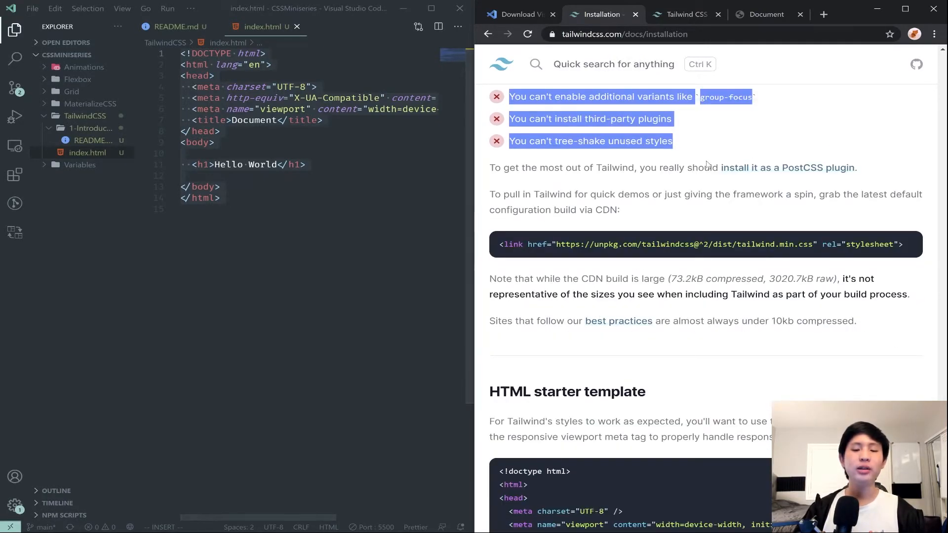
pyautogui.scroll(3)
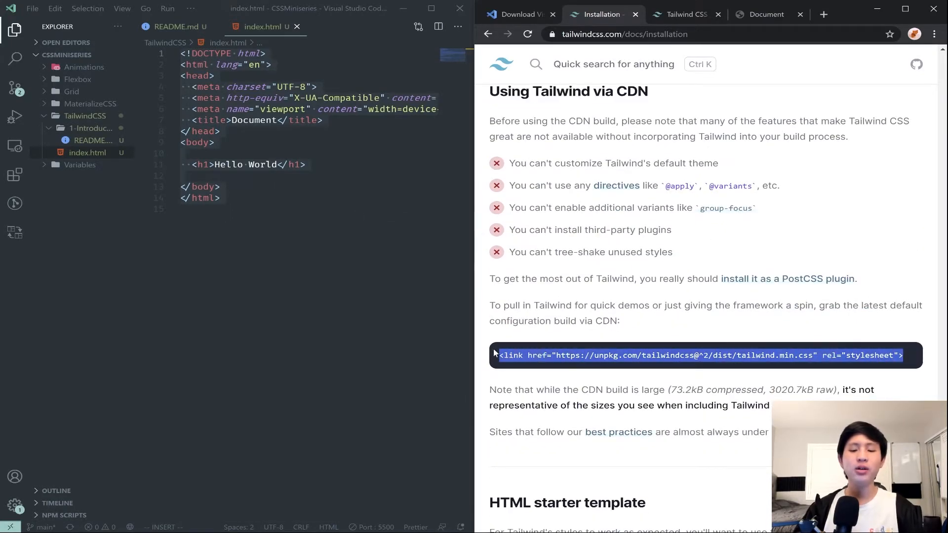
# - Insert the Tailwind CDN stylesheet link inside the head of index.html and check the live preview
pyautogui.click(325, 119)
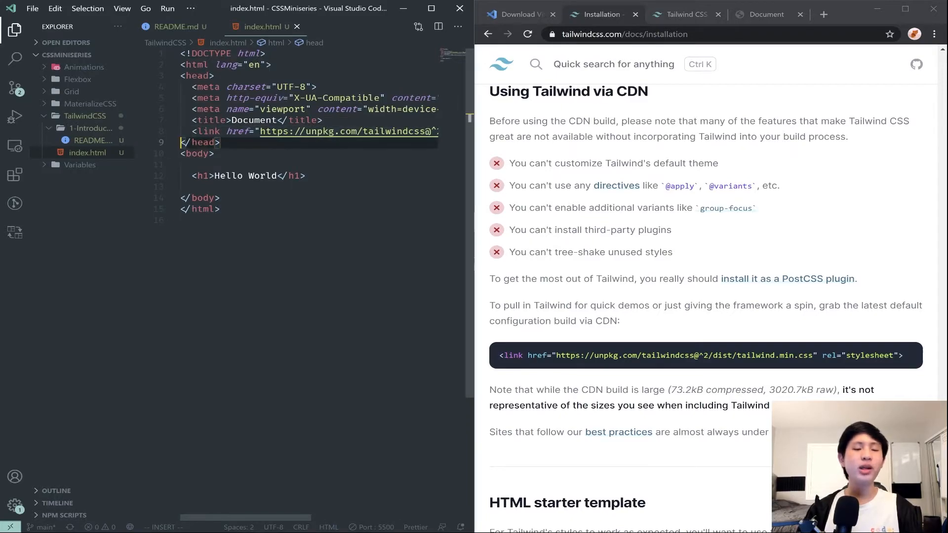
pyautogui.write('link:')
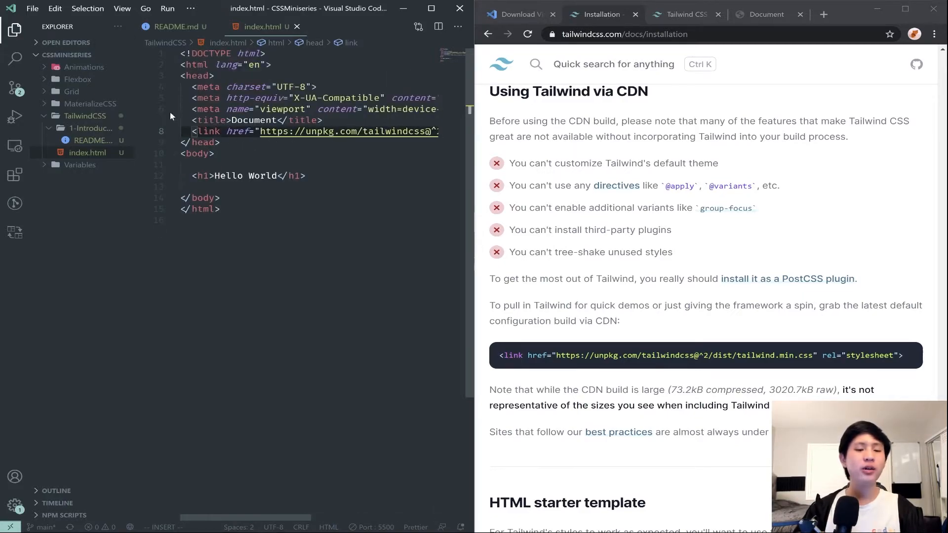
pyautogui.click(221, 142)
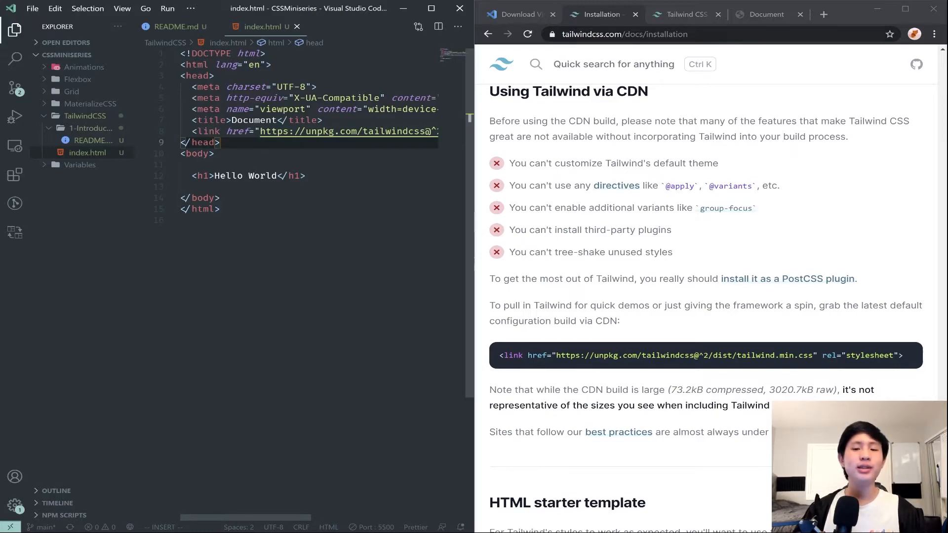
pyautogui.click(766, 14)
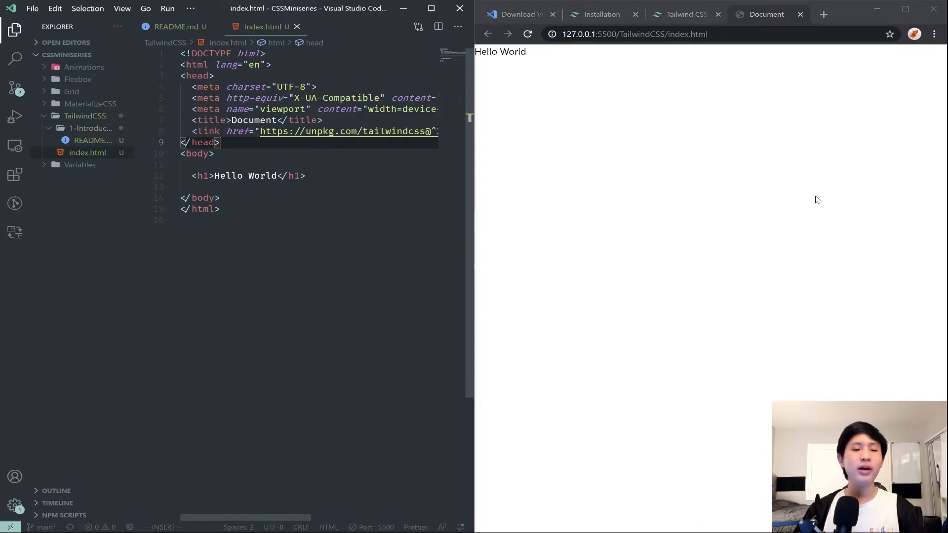
pyautogui.hscroll(3)
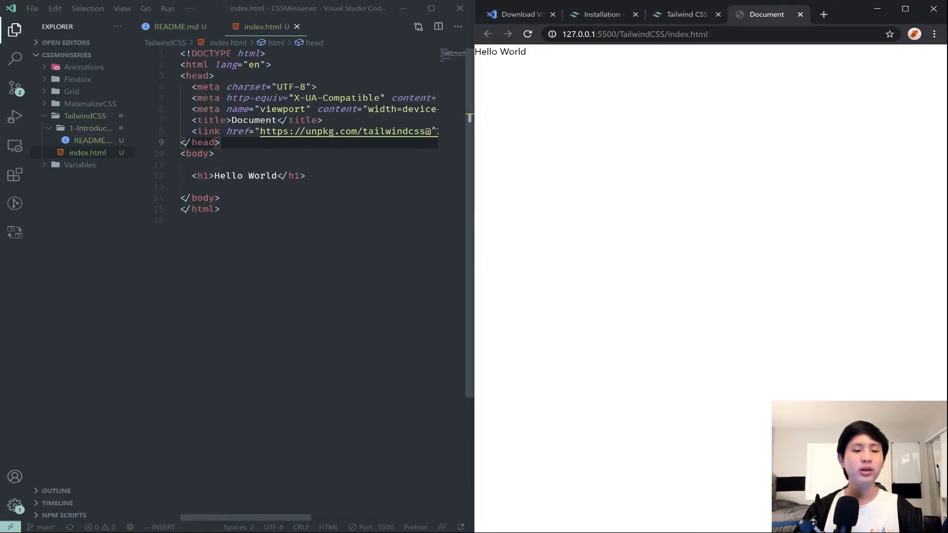
pyautogui.hscroll(3)
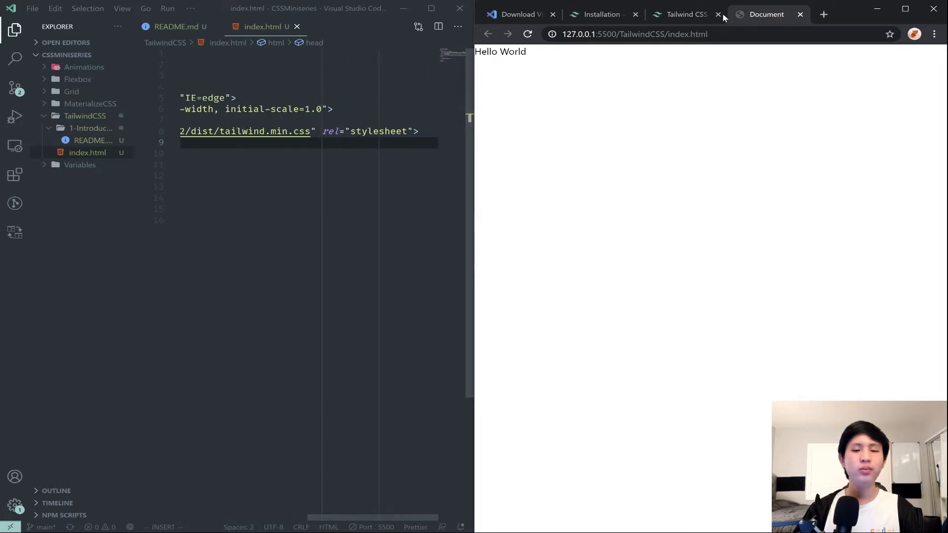
pyautogui.click(600, 14)
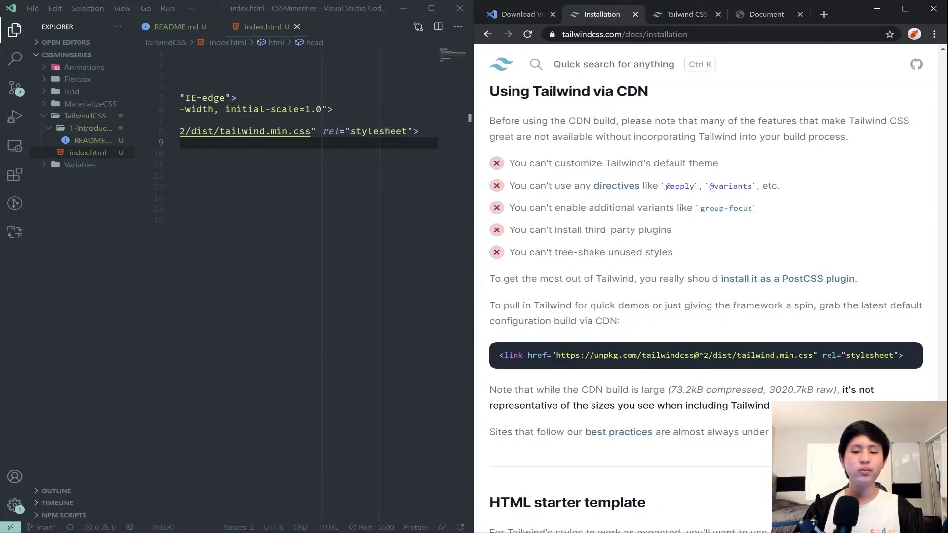
pyautogui.moveTo(635, 181)
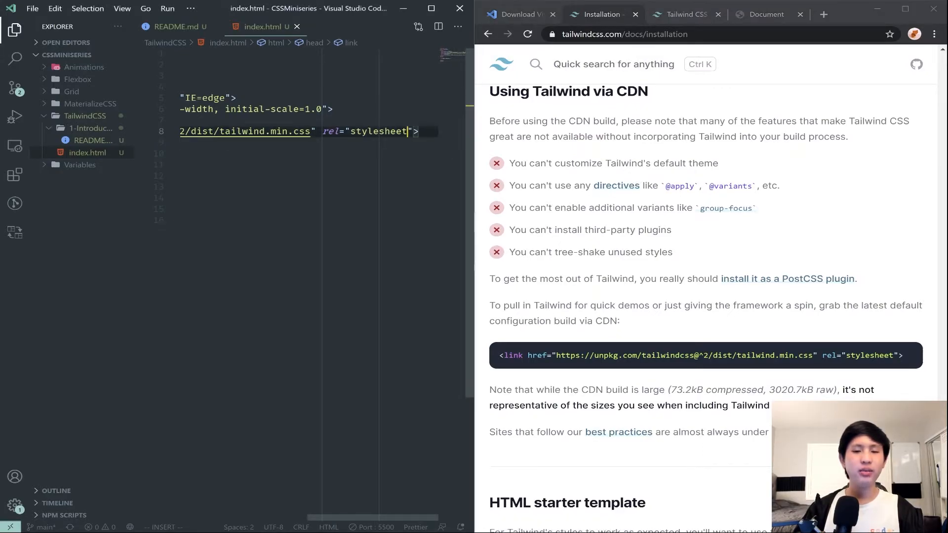
pyautogui.click(766, 14)
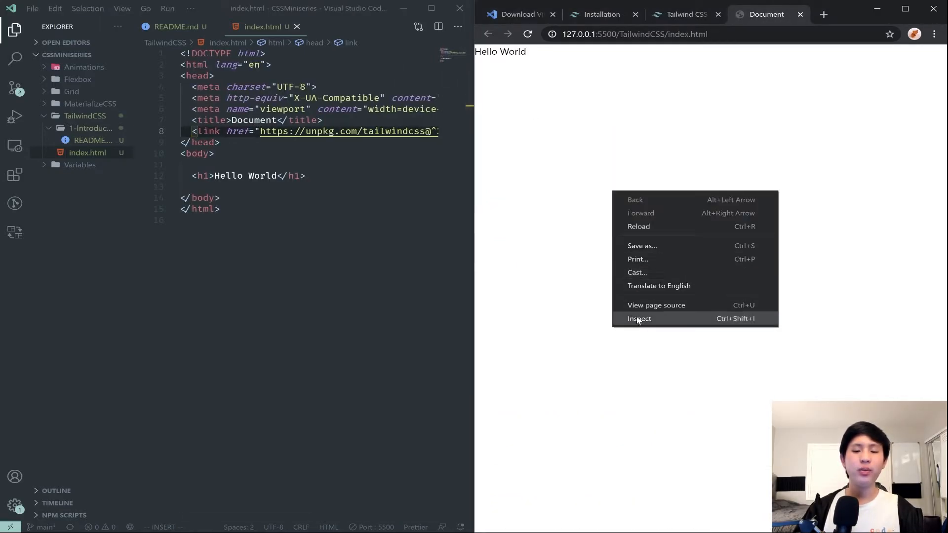
pyautogui.click(639, 318)
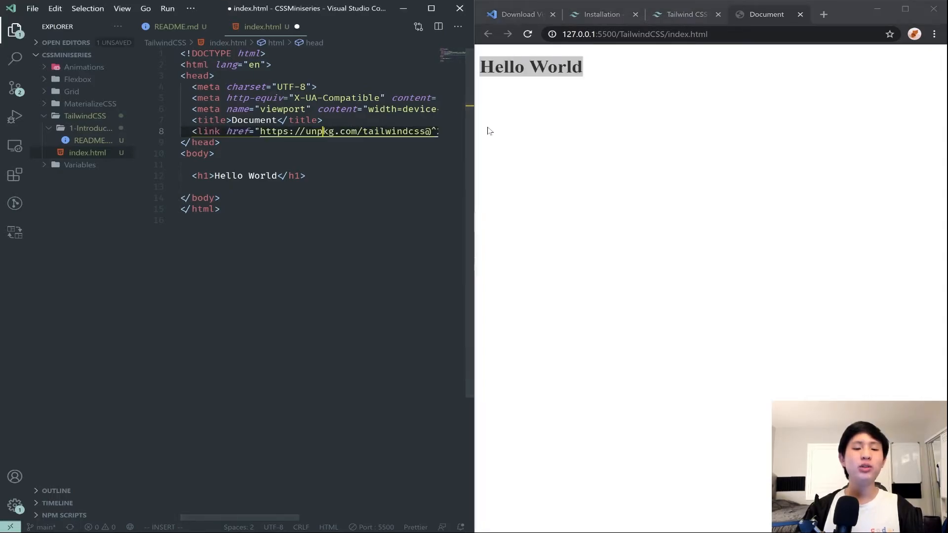
pyautogui.press('ctrl+s')
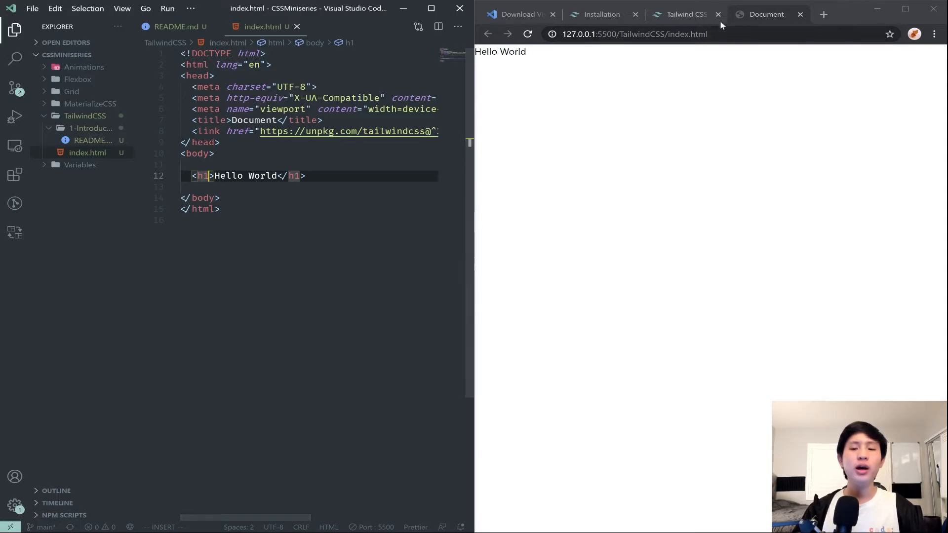
# - Switch to the Tailwind site, reach the documentation and skim the Installation guide
pyautogui.click(685, 14)
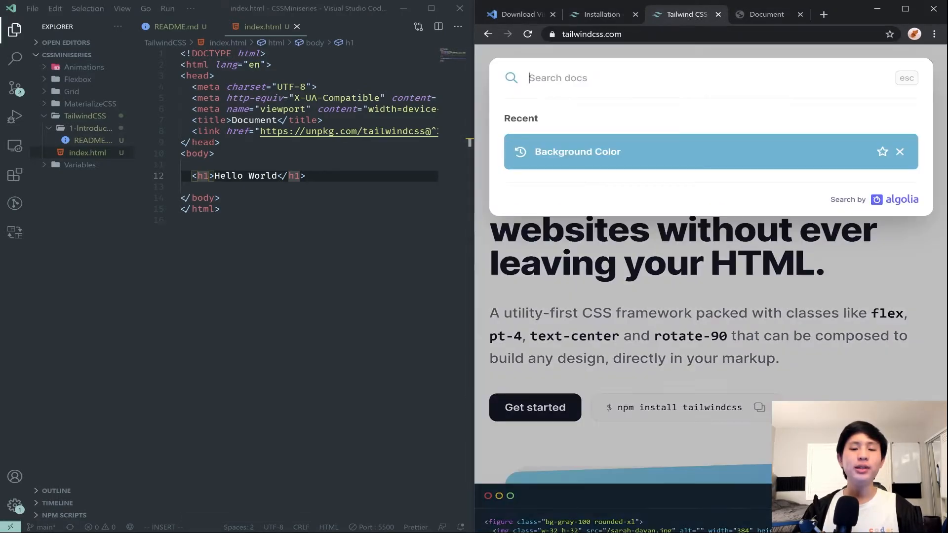
pyautogui.press('Escape')
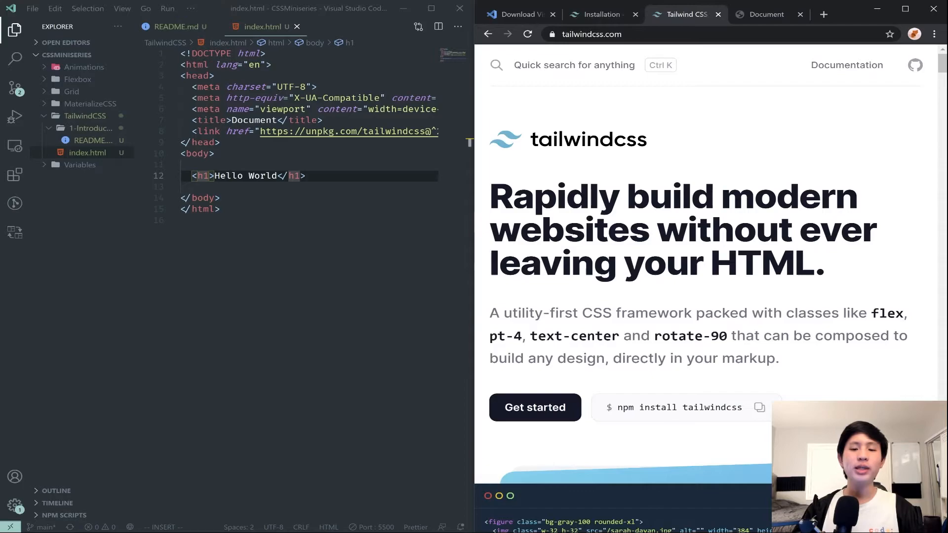
pyautogui.moveTo(797, 67)
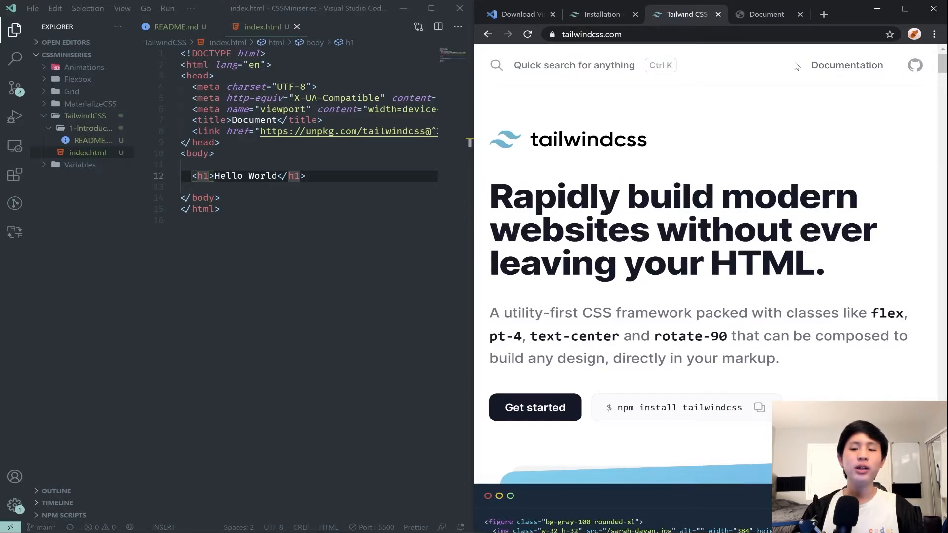
pyautogui.click(847, 65)
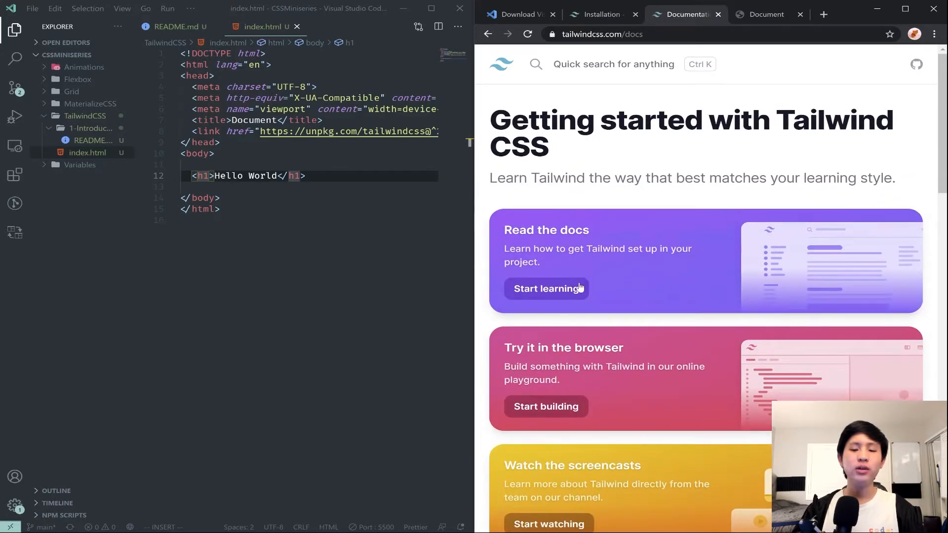
pyautogui.click(547, 288)
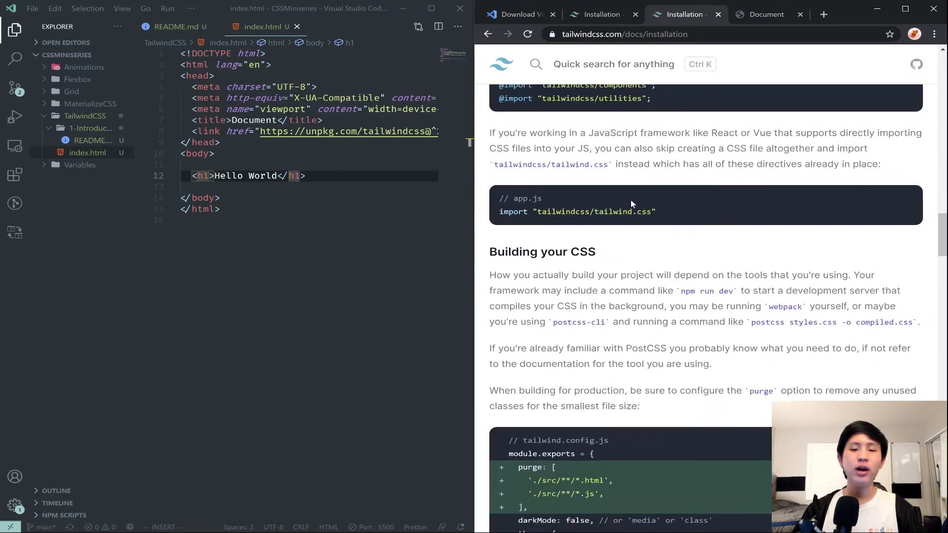
pyautogui.scroll(3)
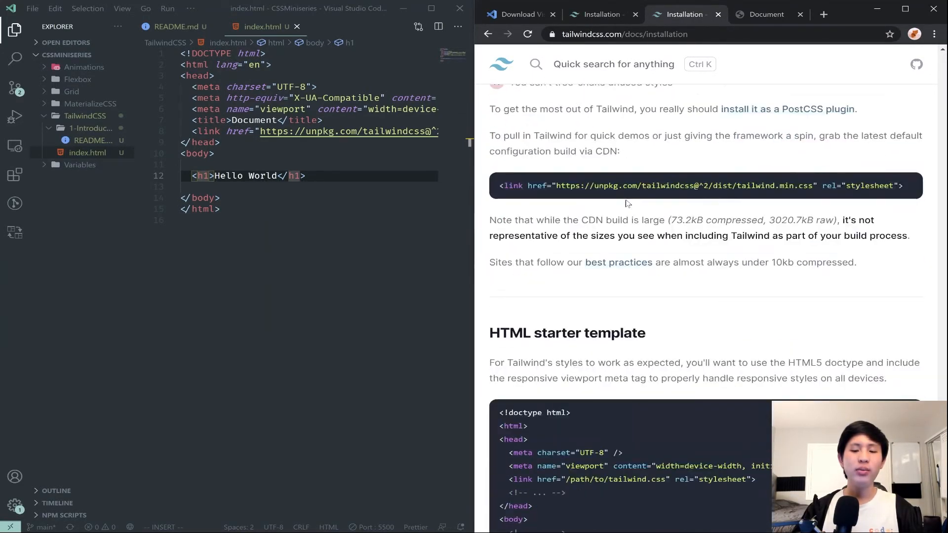
pyautogui.scroll(-3)
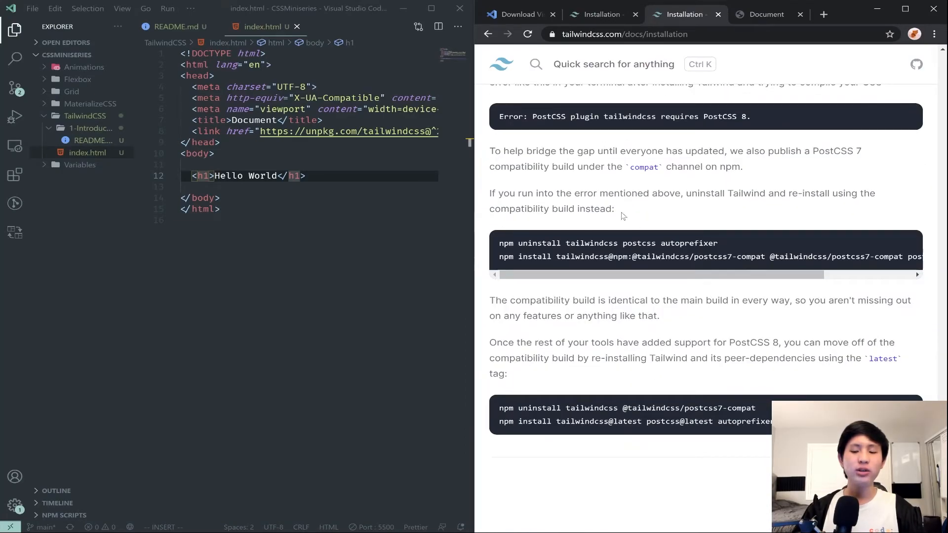
# - Return to the Tailwind home page and reopen the documentation landing page
pyautogui.click(501, 64)
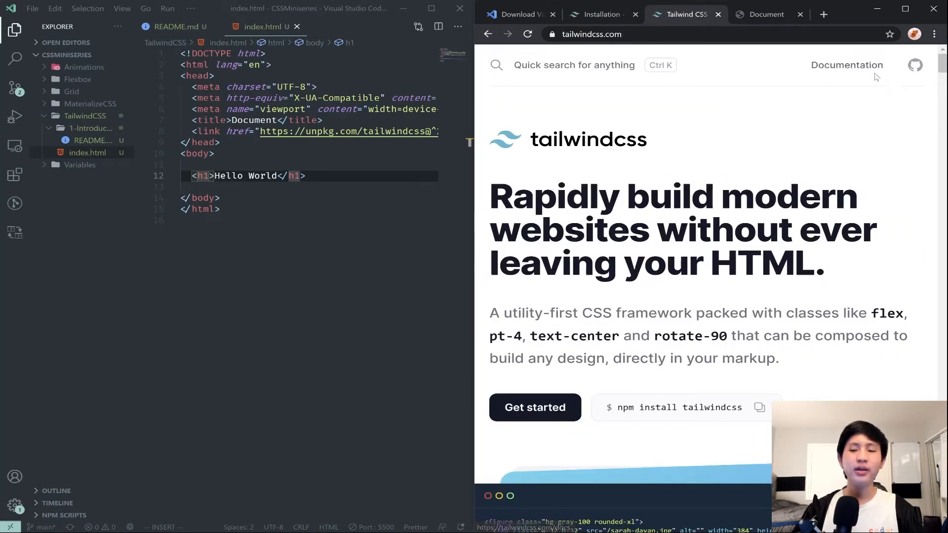
pyautogui.click(846, 64)
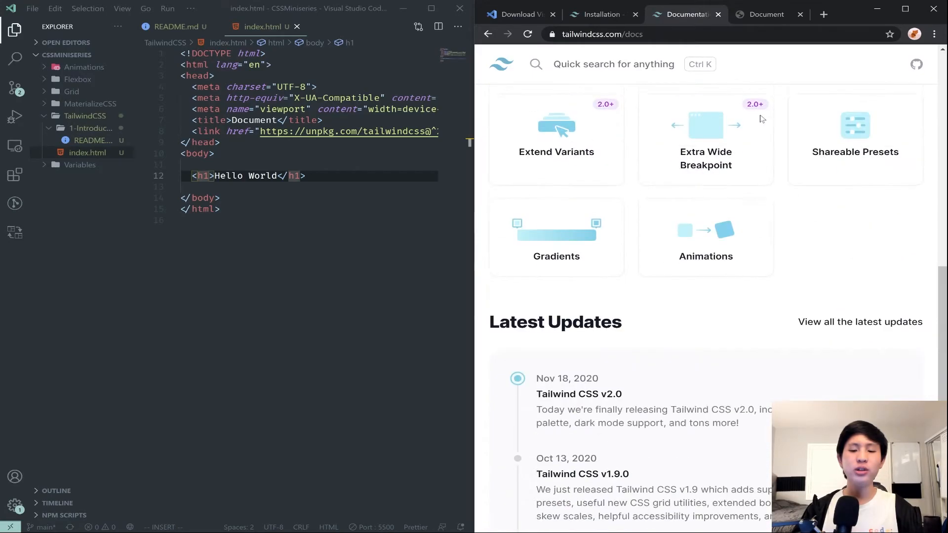
pyautogui.click(613, 65)
pyautogui.write('backgr')
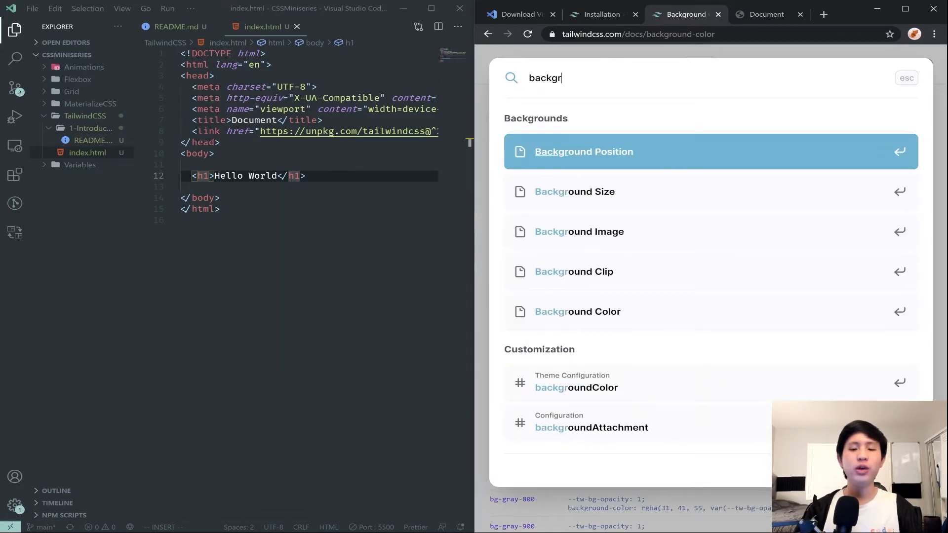
pyautogui.click(578, 312)
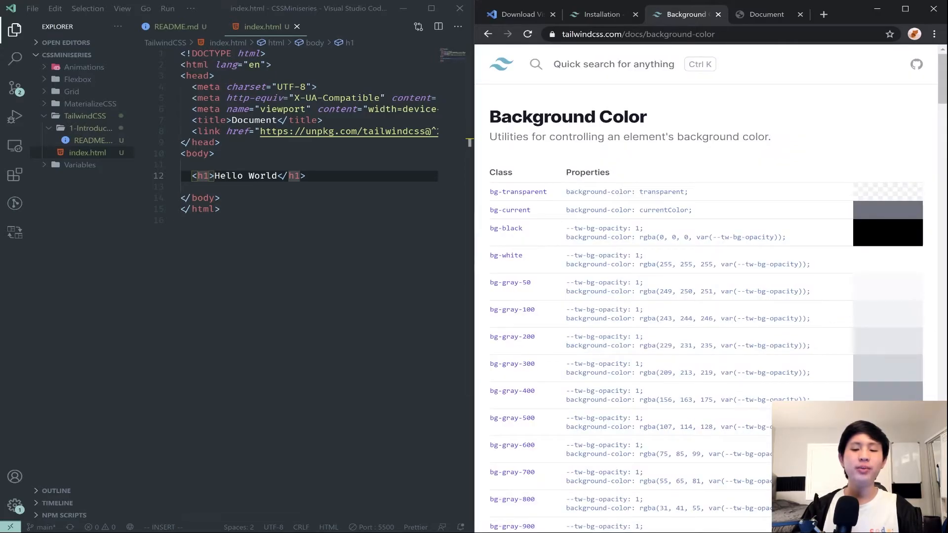
pyautogui.scroll(-3)
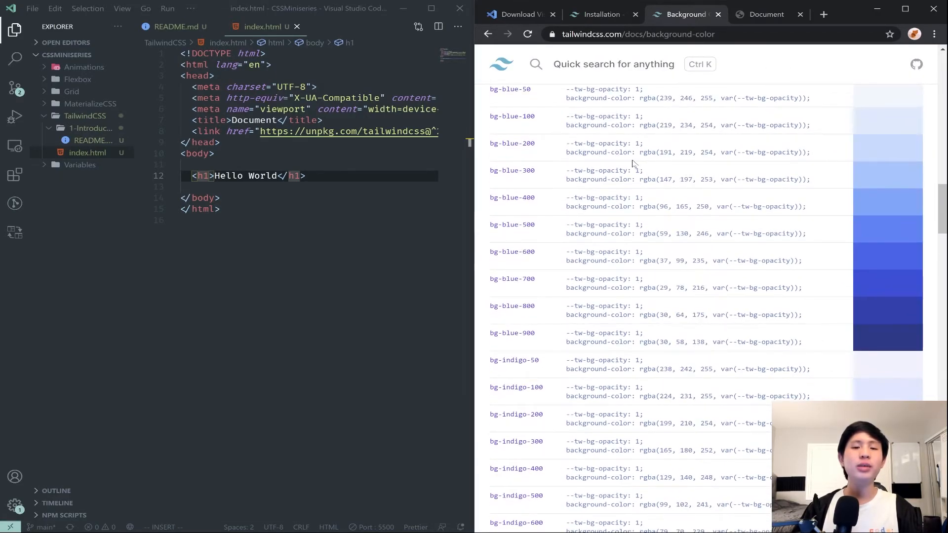
pyautogui.scroll(-3)
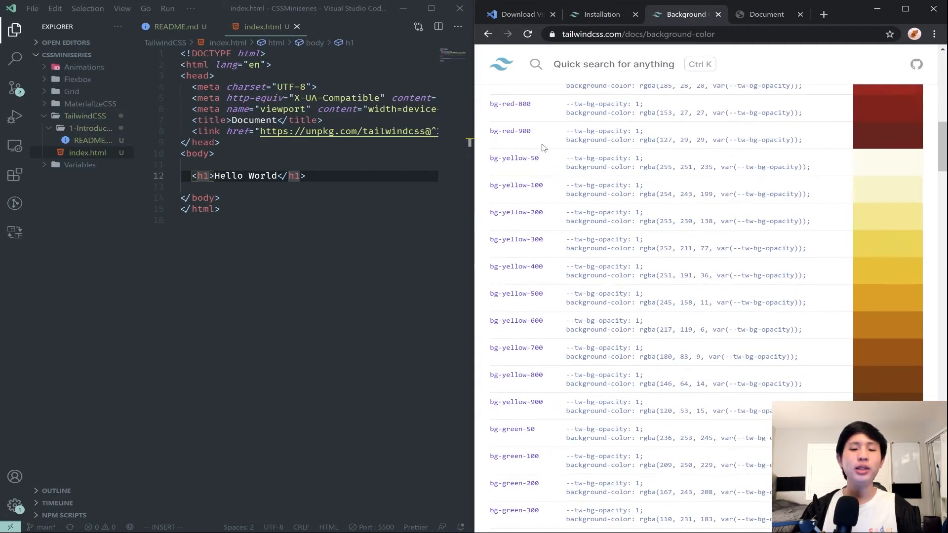
pyautogui.scroll(3)
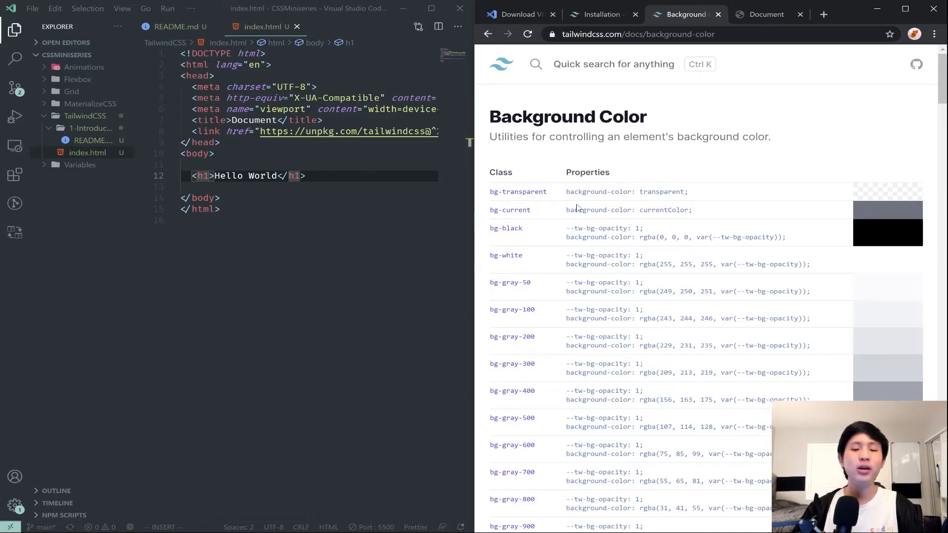
pyautogui.doubleClick(518, 191)
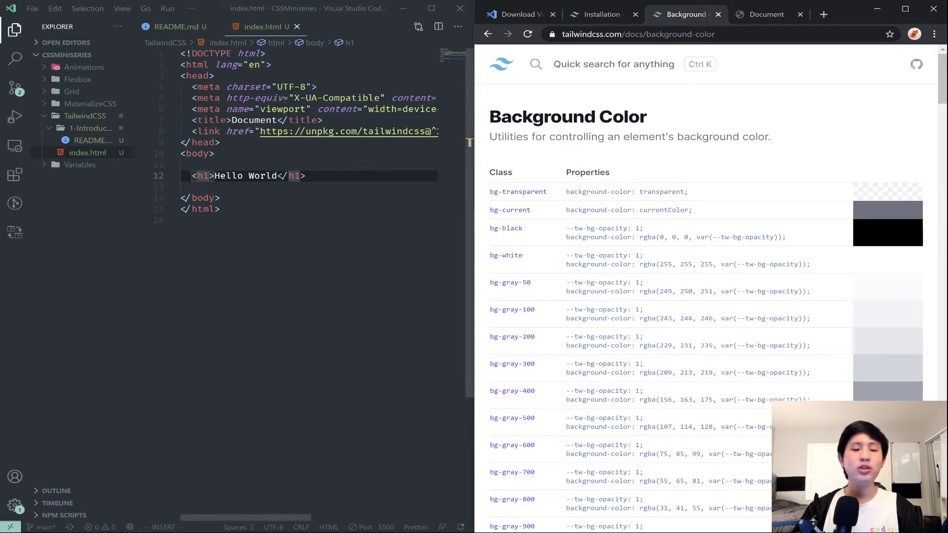
# - Add class="bg-black" to the h1, change it to bg-blue and save, checking the live page
pyautogui.write('class=')
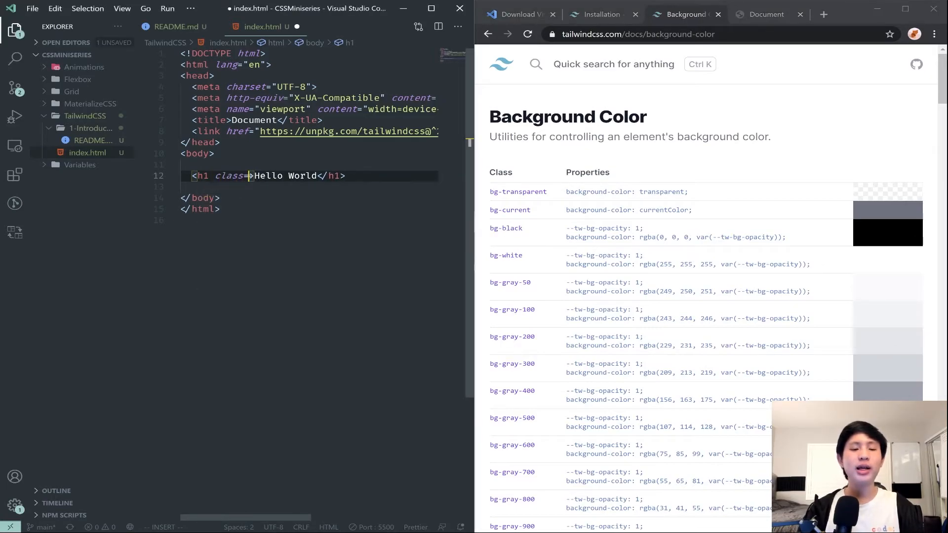
pyautogui.write('bg-black"')
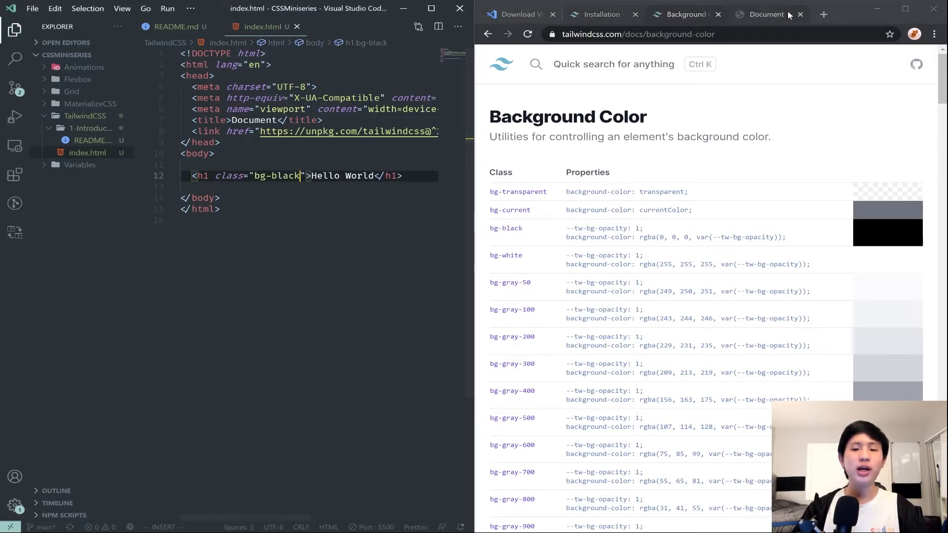
pyautogui.click(766, 14)
pyautogui.write('ue')
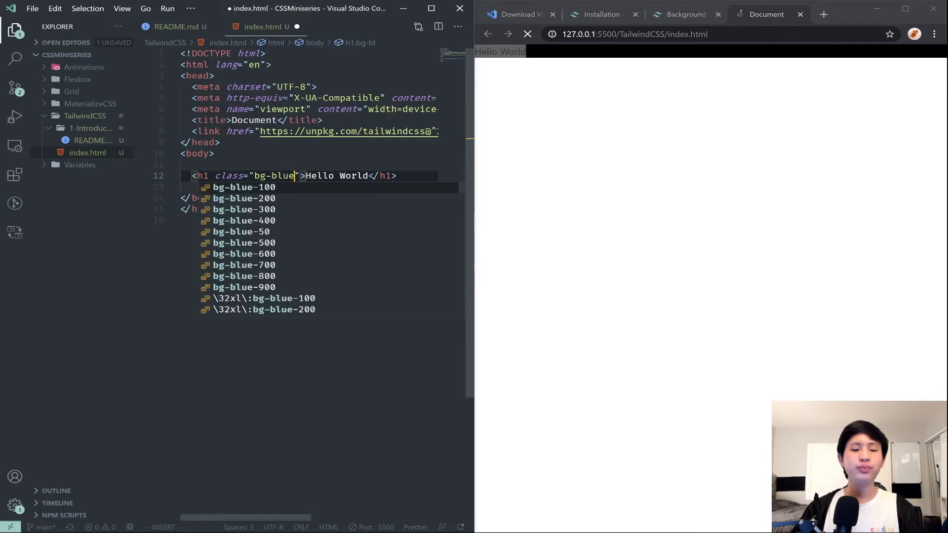
pyautogui.press('Escape')
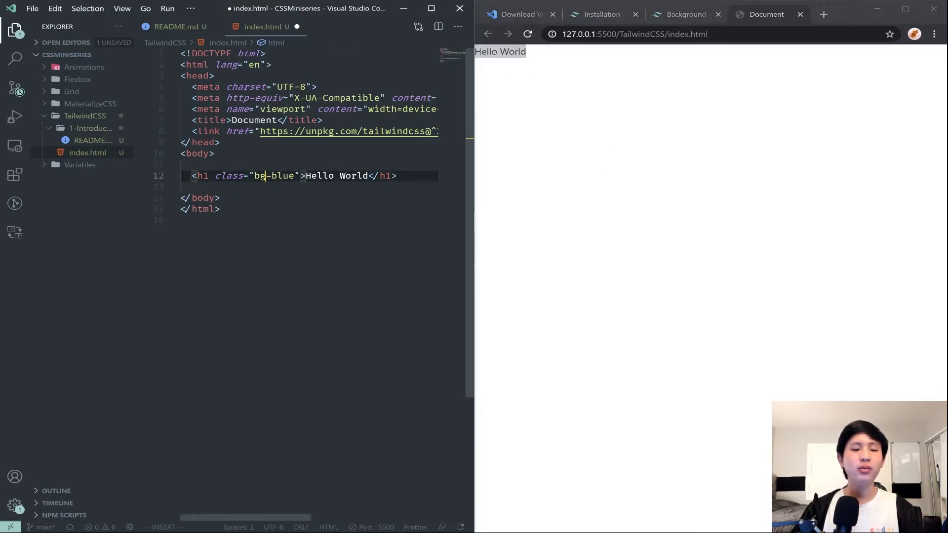
pyautogui.press('ctrl+s')
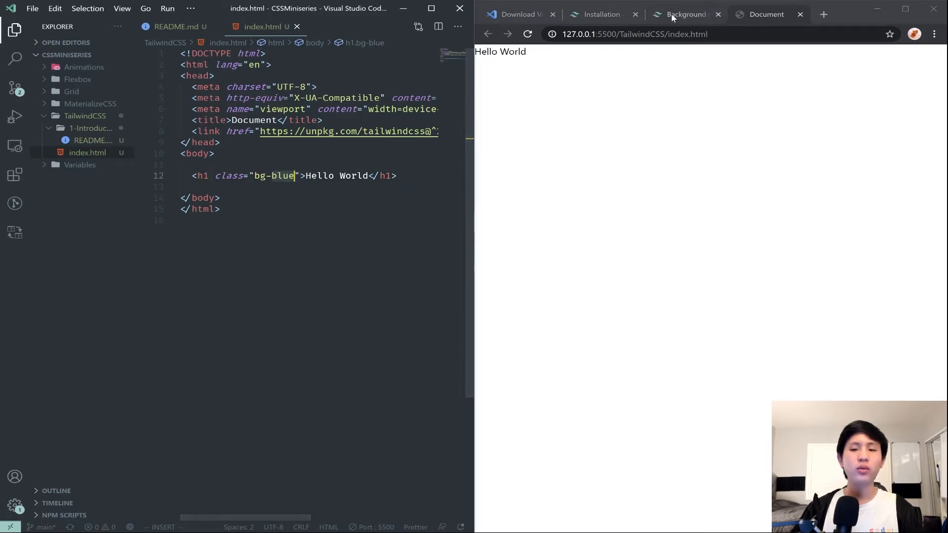
# - Scroll the Background Color reference through the blue, indigo and pink shades to Usage
pyautogui.click(685, 14)
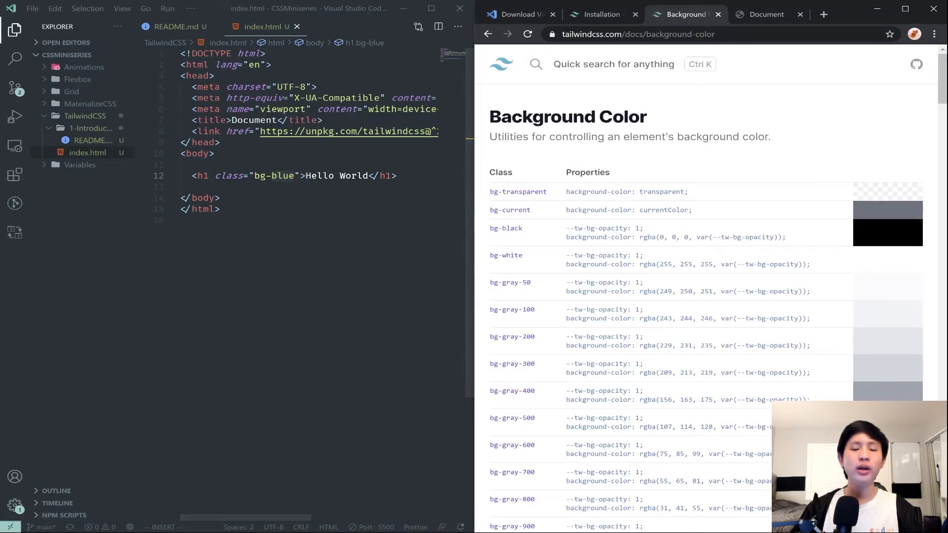
pyautogui.scroll(-3)
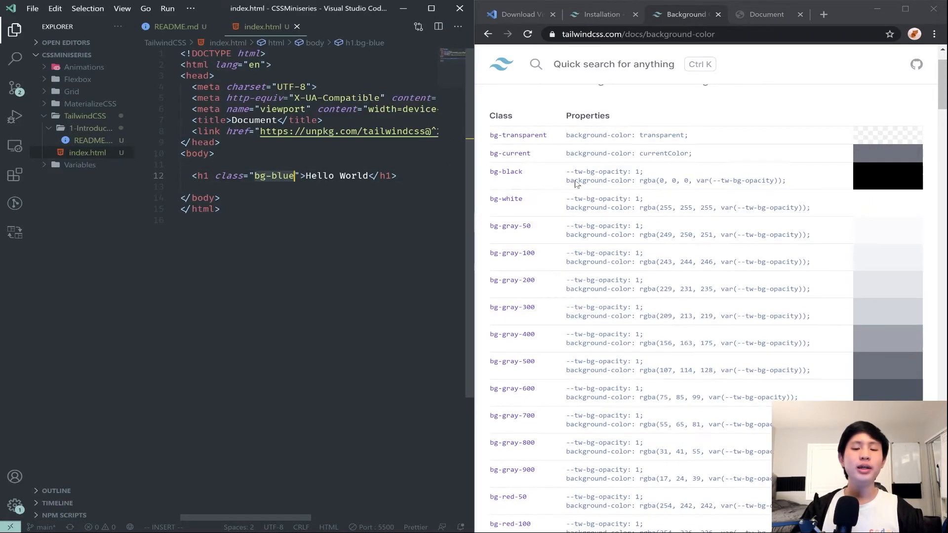
pyautogui.scroll(-3)
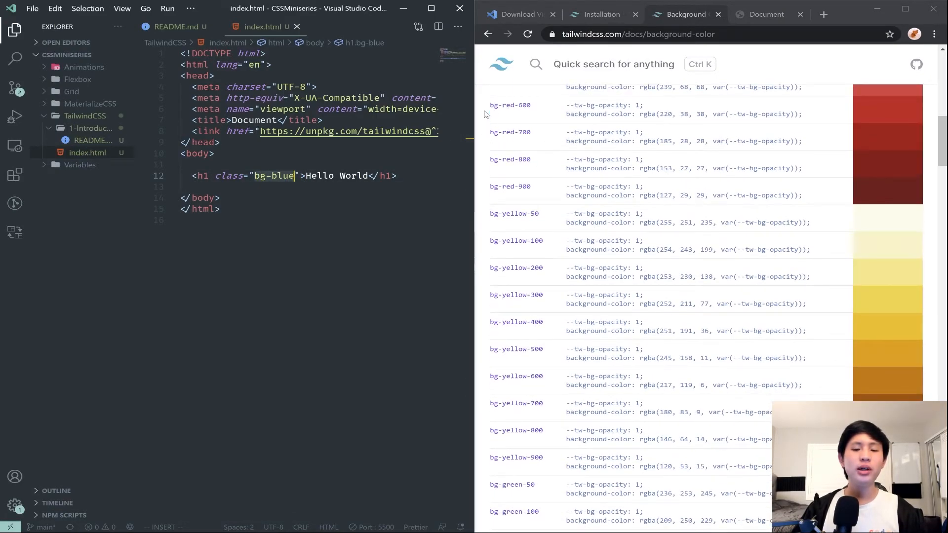
pyautogui.scroll(-3)
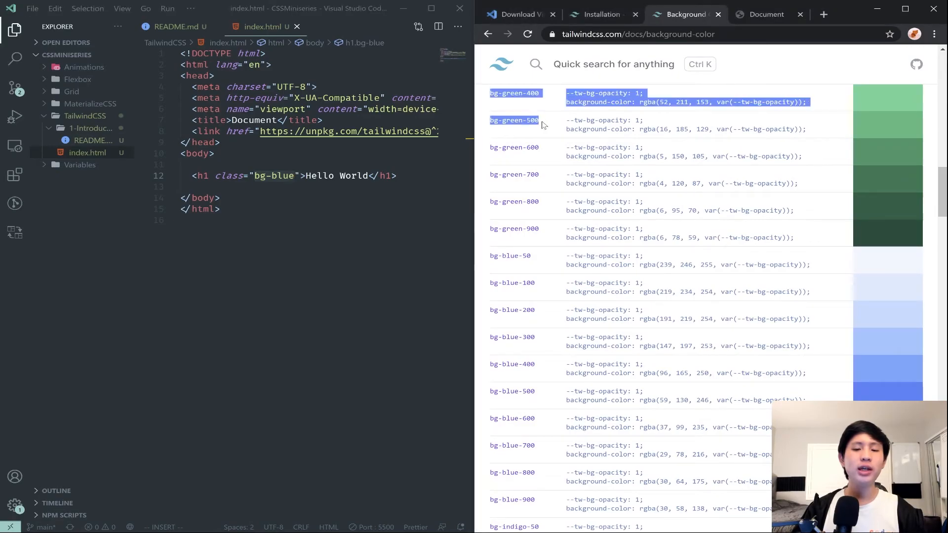
pyautogui.scroll(-3)
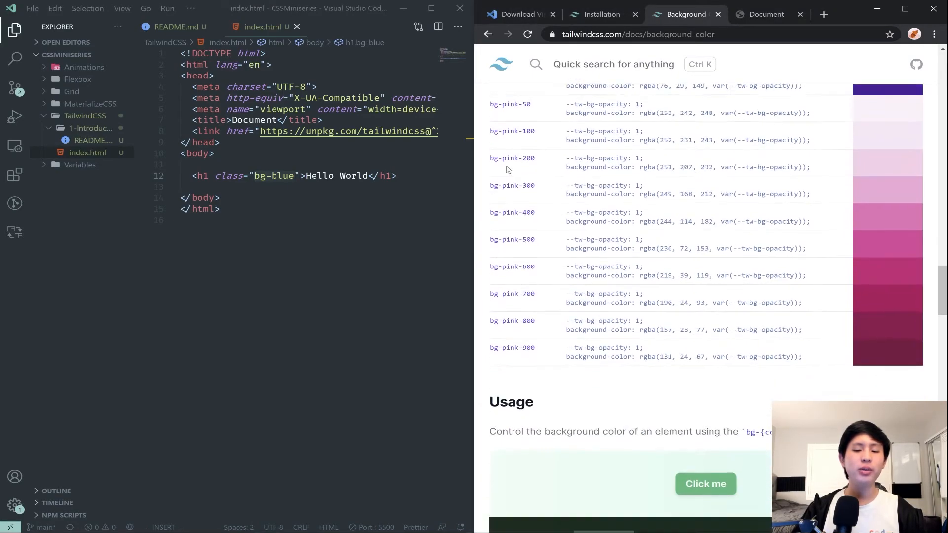
pyautogui.scroll(-3)
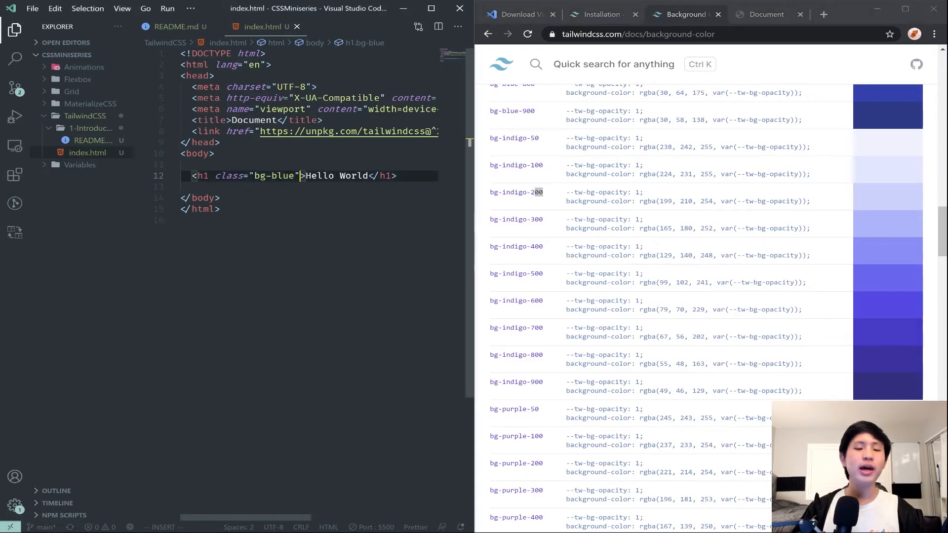
# - Try bg-blue-100, 200, 500 and 900 shades on the heading, ending with bg-yellow-900
pyautogui.write('-100')
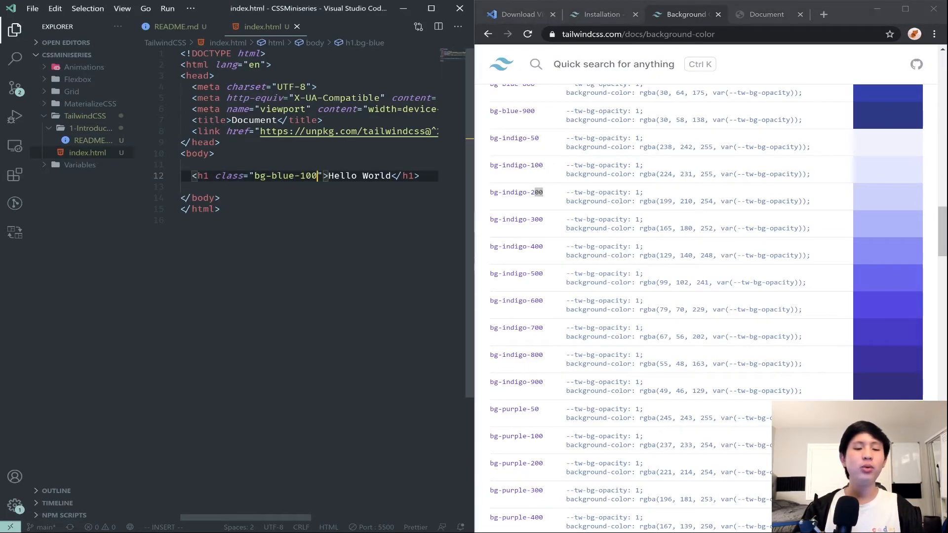
pyautogui.click(767, 14)
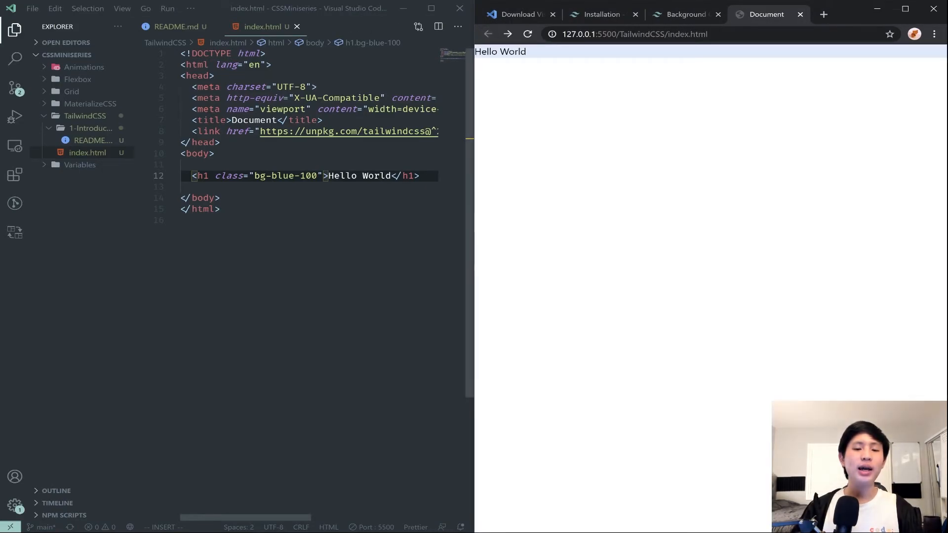
pyautogui.write('200')
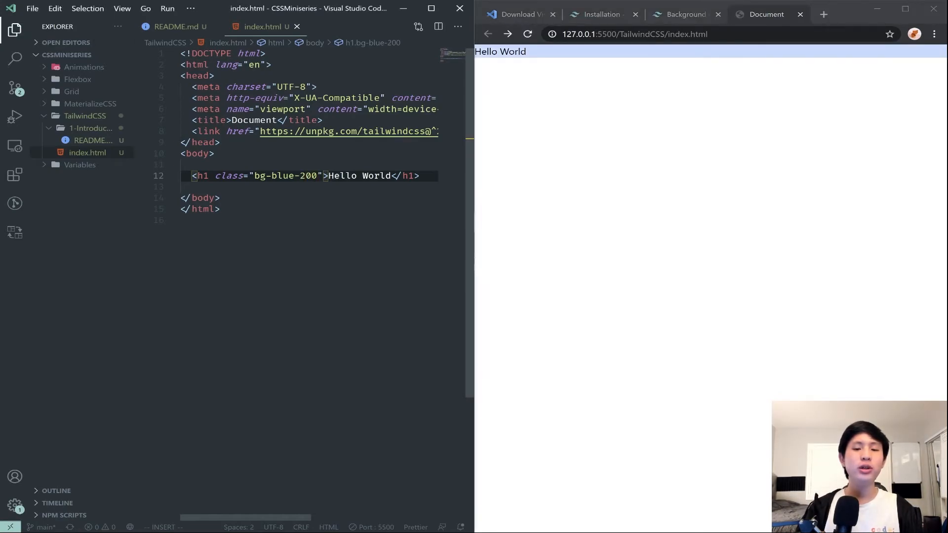
pyautogui.write('500')
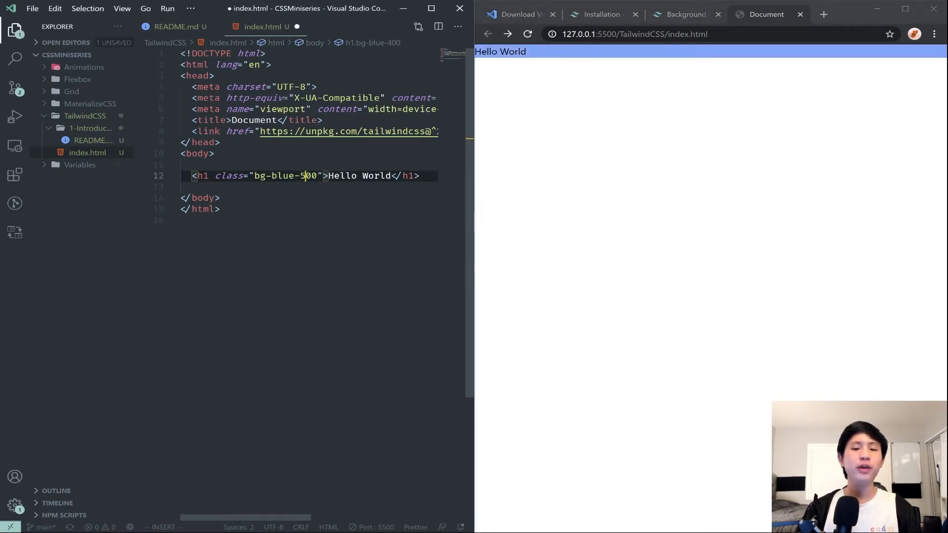
pyautogui.write('6')
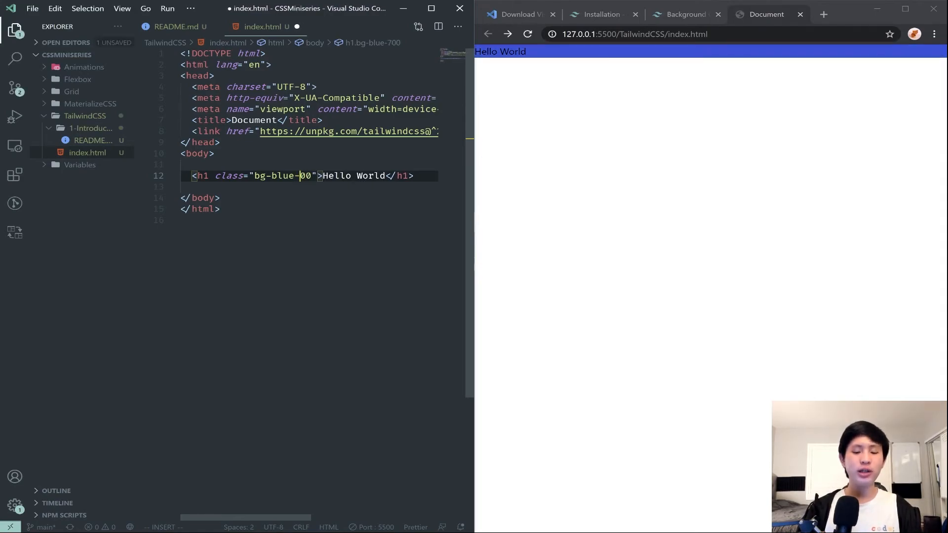
pyautogui.write('900')
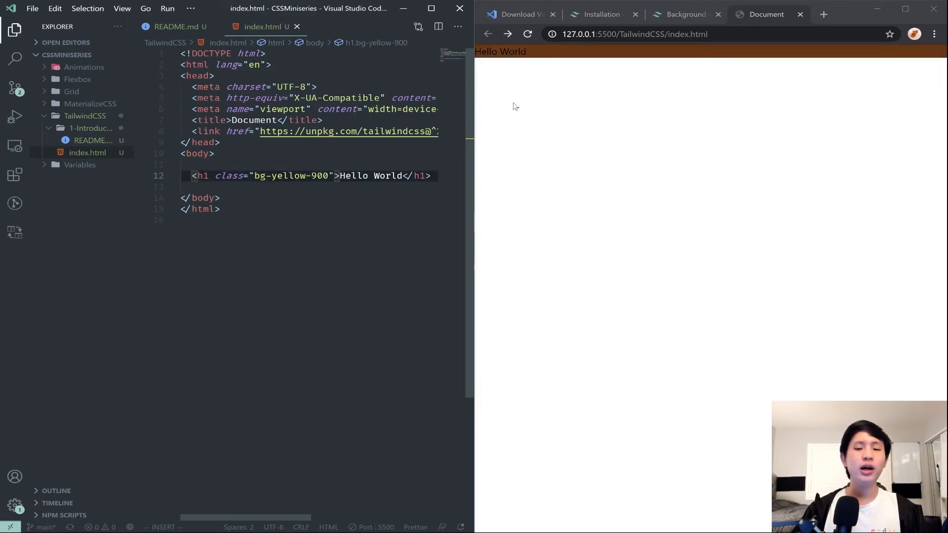
# - Set the heading class to bg-green-400 for a green bar, then reopen the README notes
pyautogui.write('4')
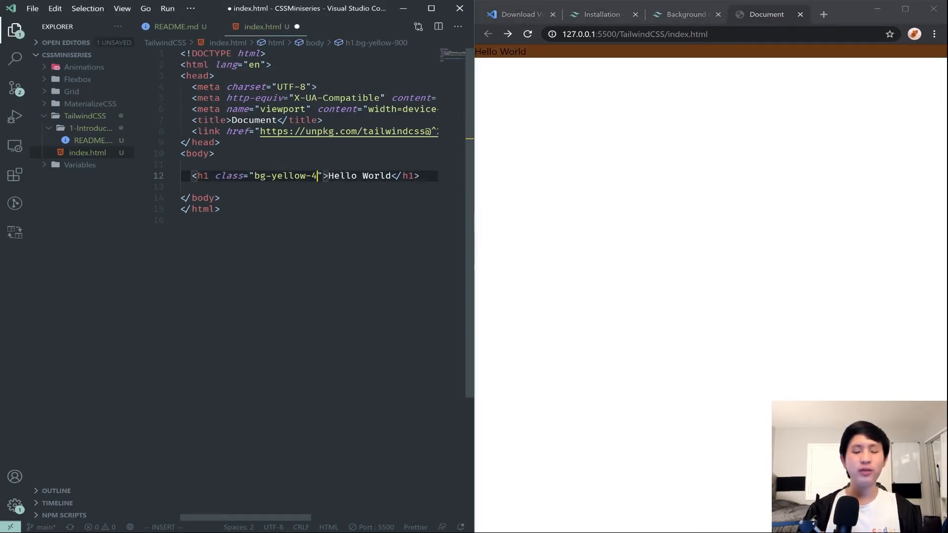
pyautogui.write('00')
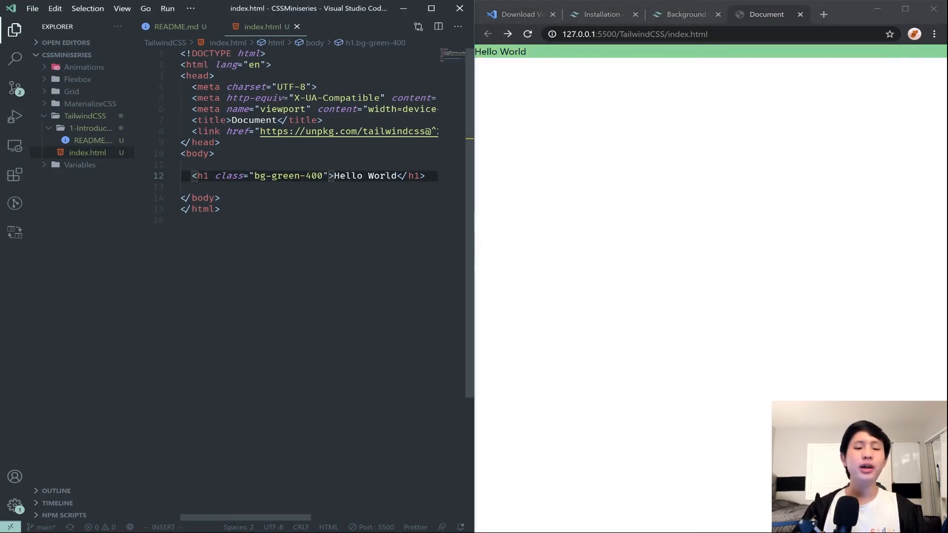
pyautogui.doubleClick(500, 51)
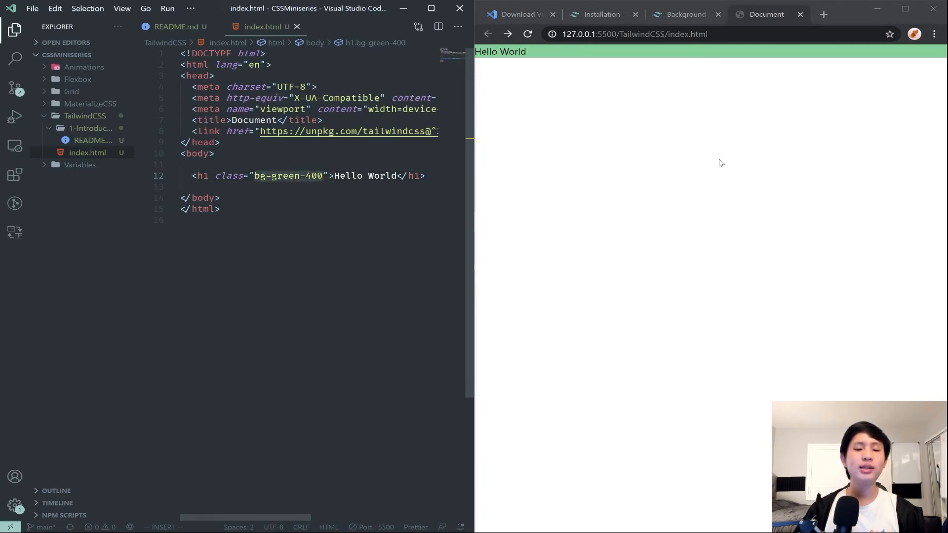
pyautogui.doubleClick(500, 50)
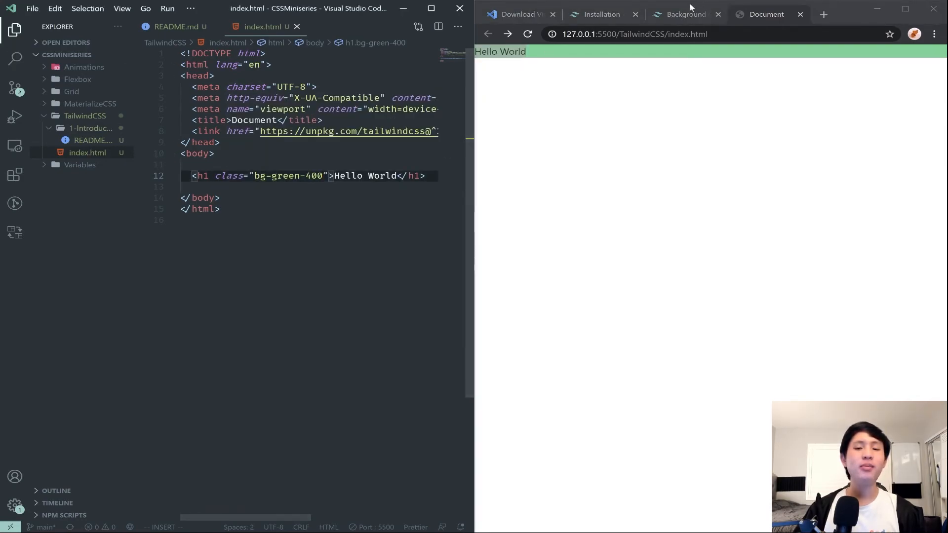
pyautogui.moveTo(549, 93)
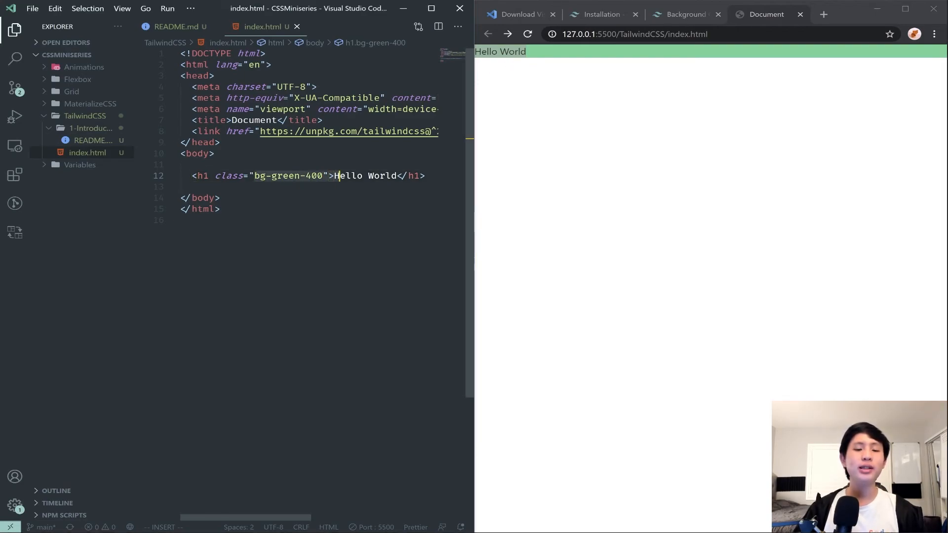
pyautogui.click(174, 26)
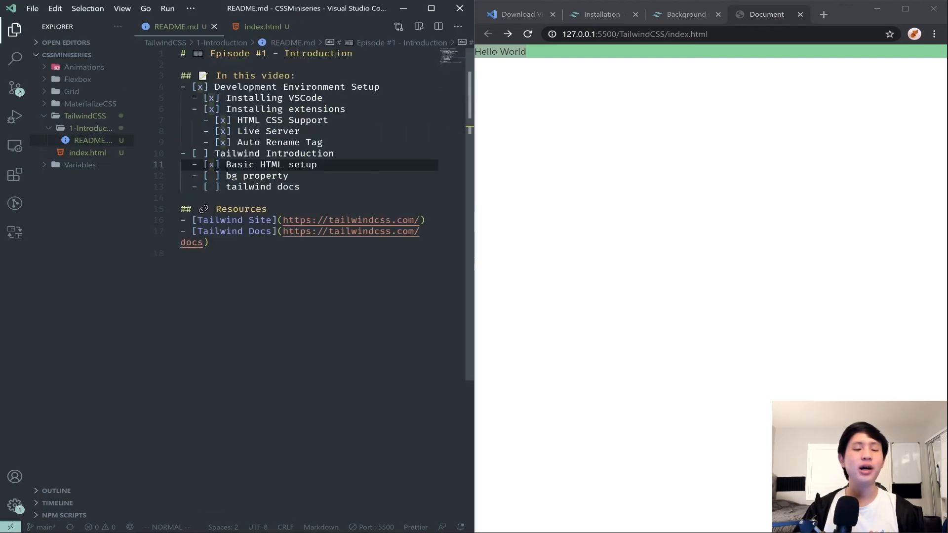